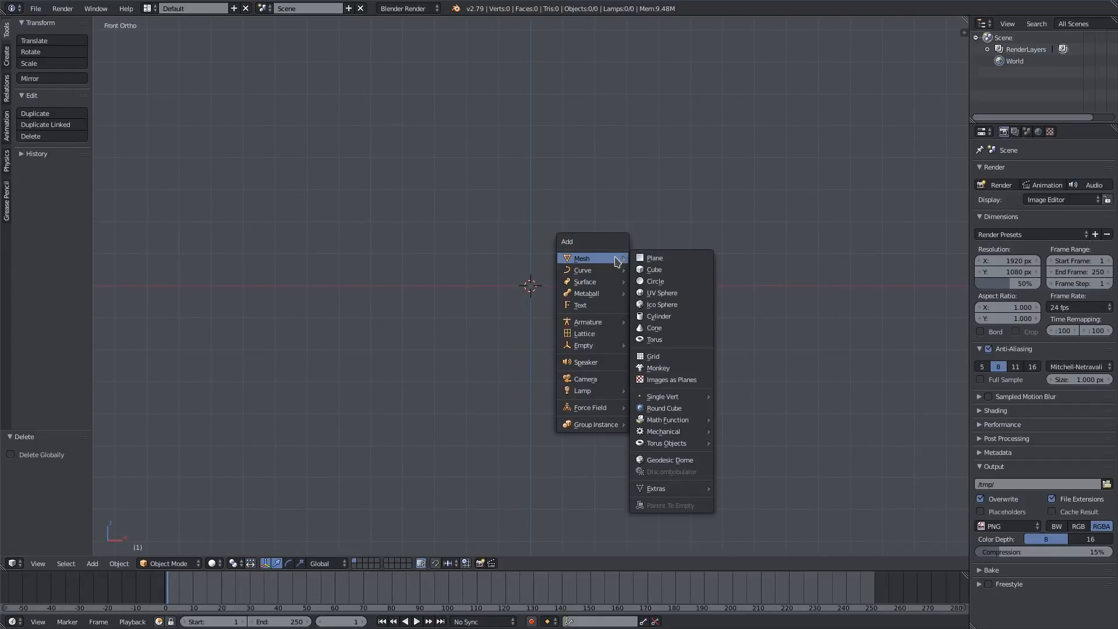
pyautogui.moveTo(586, 365)
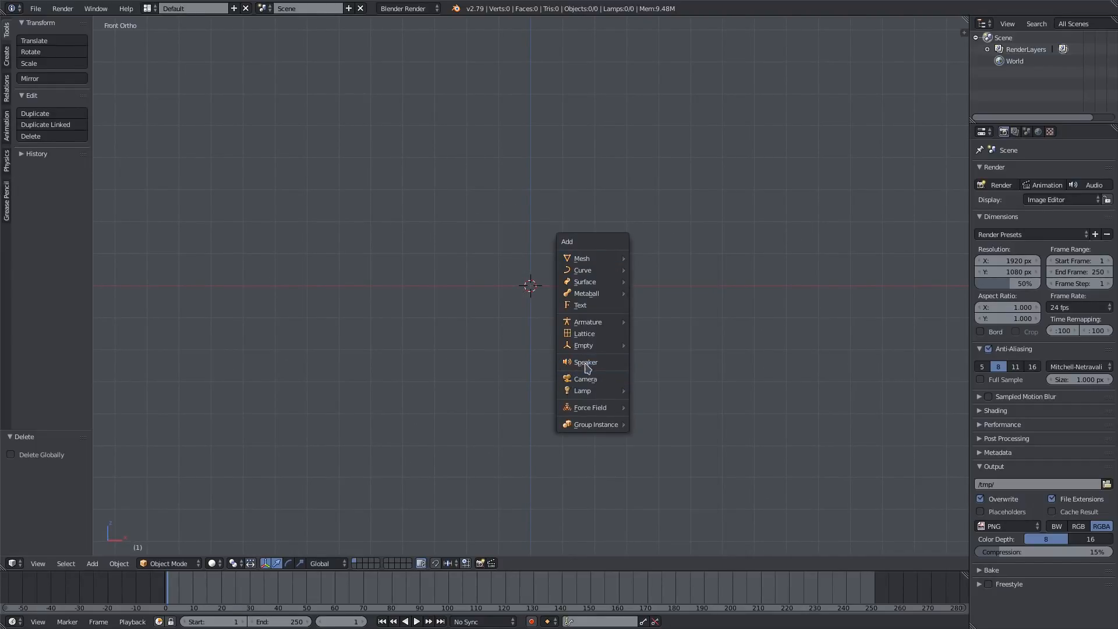
# - Add a camera to the empty scene and start an Images as Planes import
pyautogui.click(585, 379)
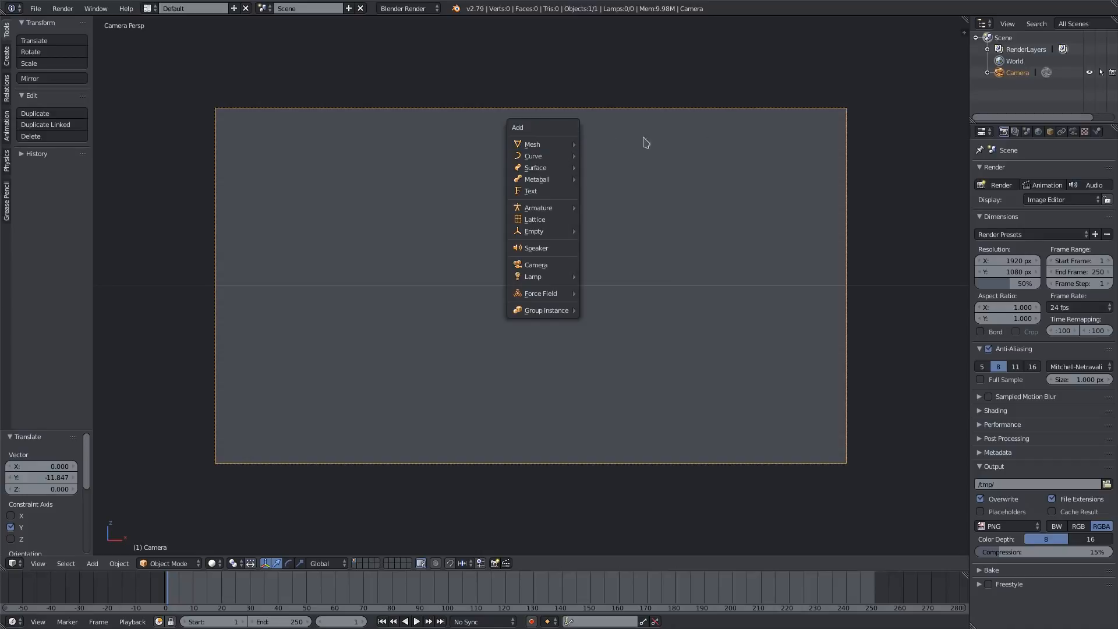
pyautogui.moveTo(532, 144)
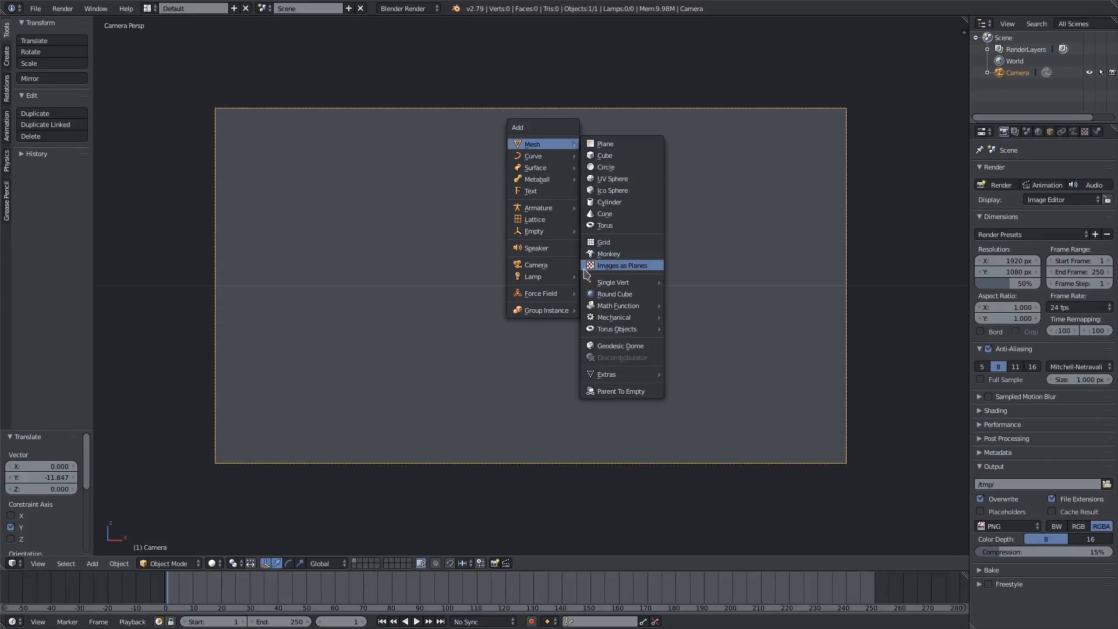
pyautogui.click(622, 265)
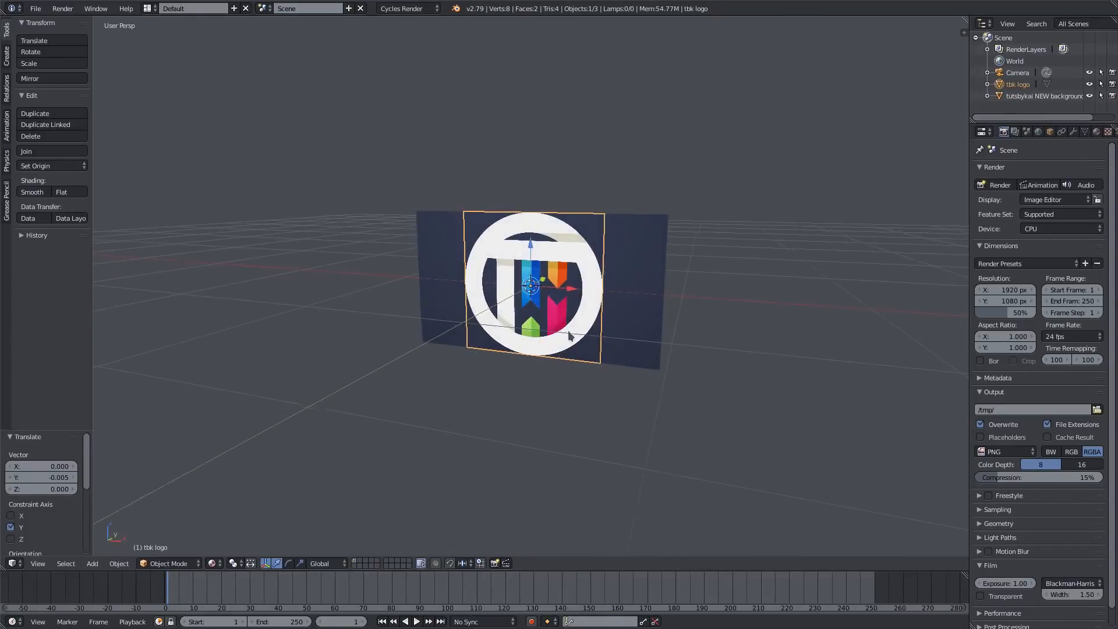
# - Put the logo in front of the background, scale background 6.25 and logo 1.877, then edit the background
pyautogui.moveTo(534, 285); pyautogui.dragTo(670, 314)
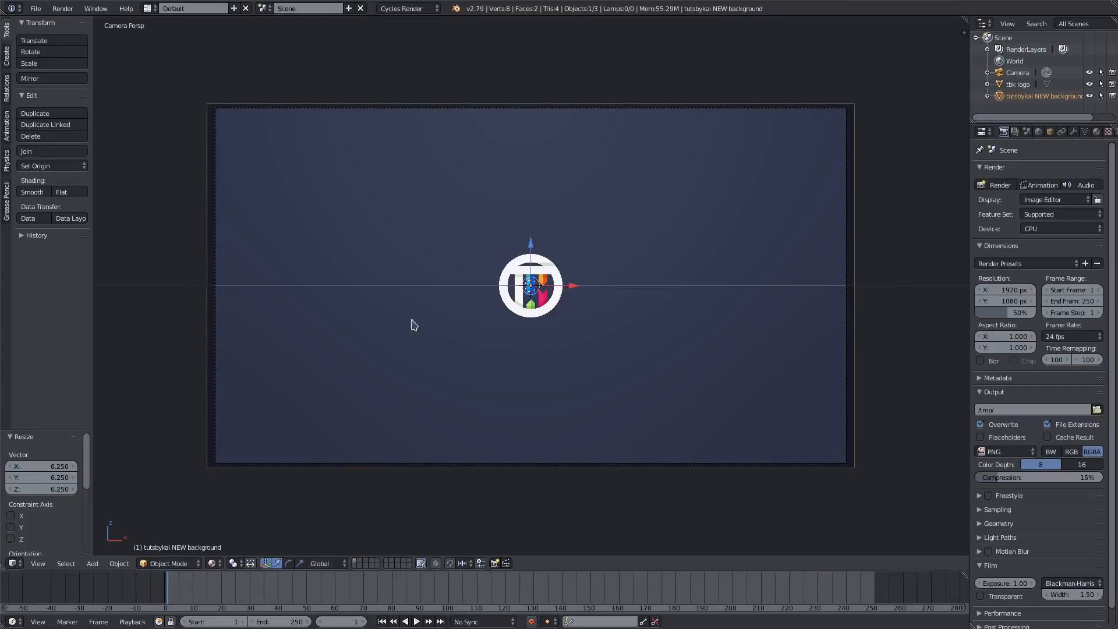
pyautogui.press('N')
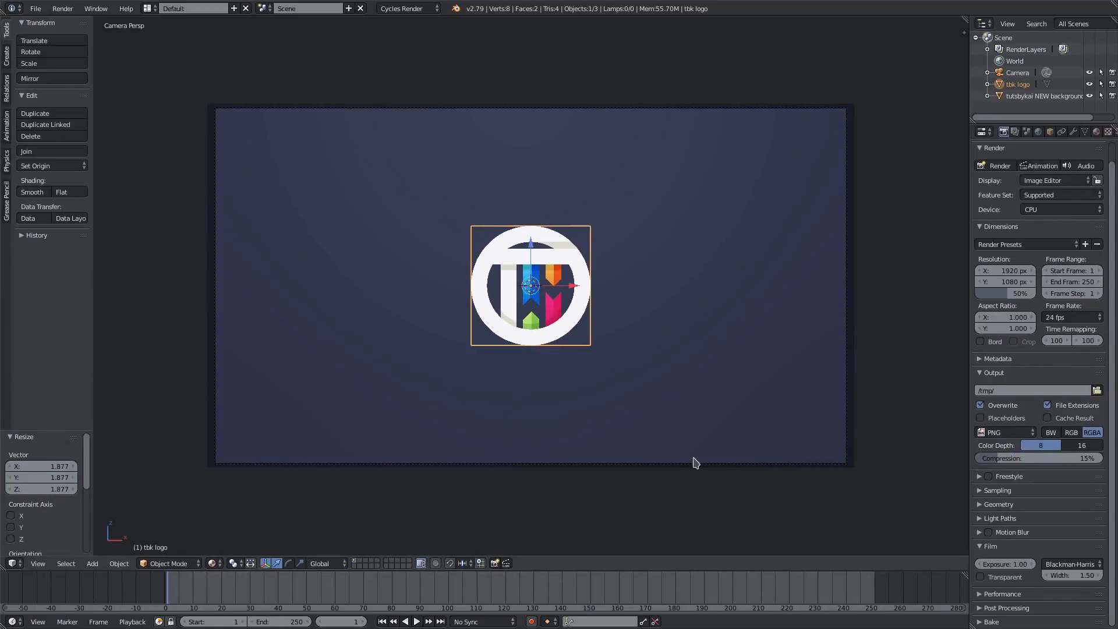
pyautogui.click(1042, 96)
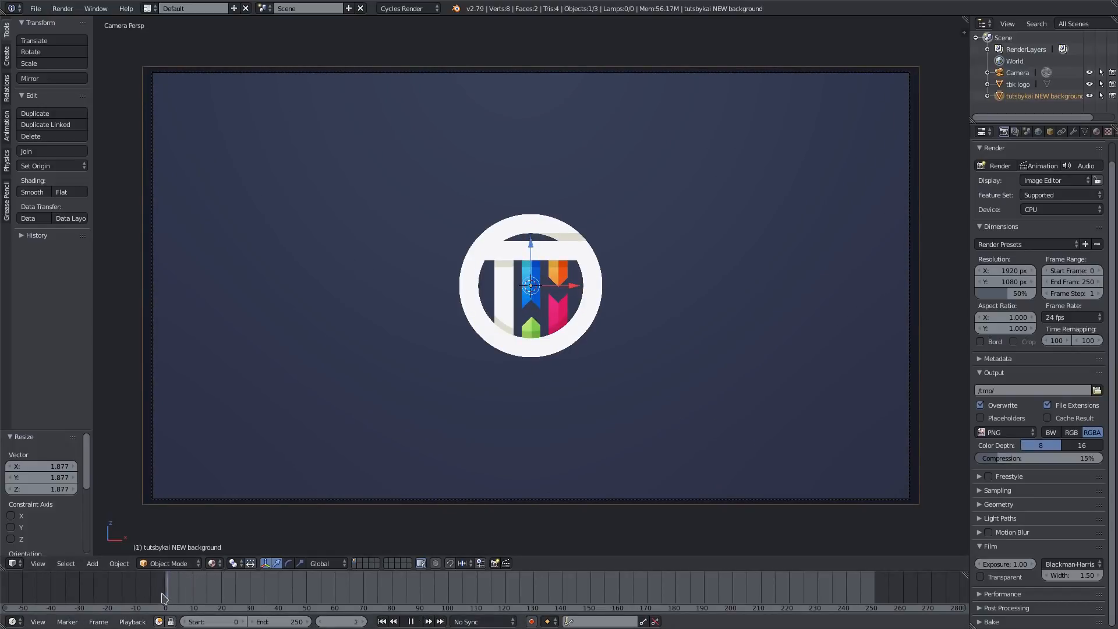
pyautogui.press('Tab')
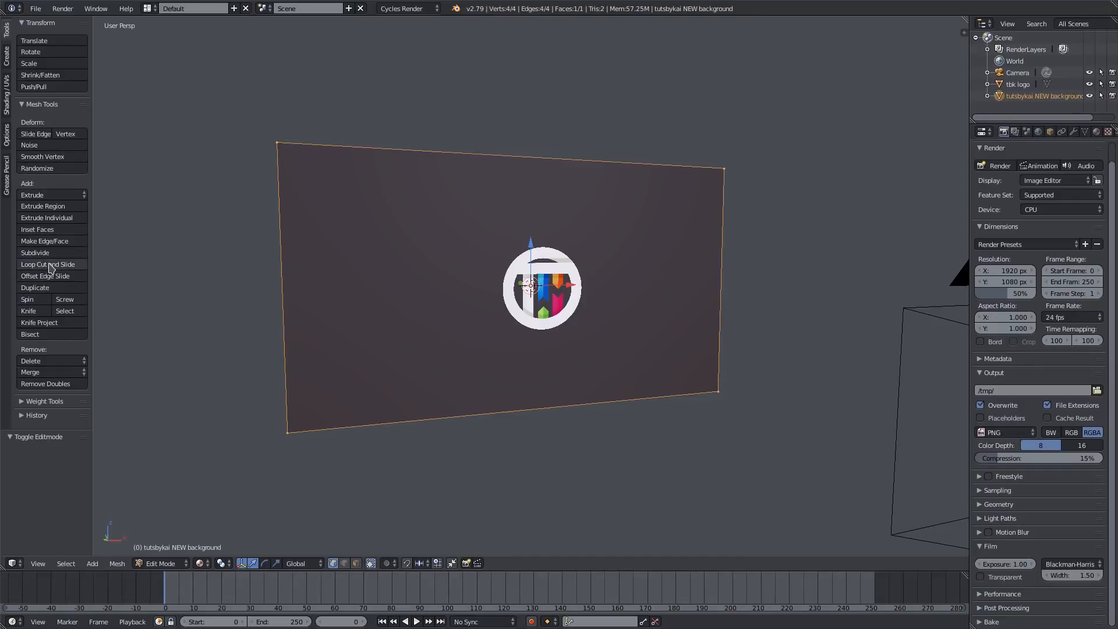
# - Loop-cut the background plane into many thin vertical strips (128-vertex grid)
pyautogui.click(48, 265)
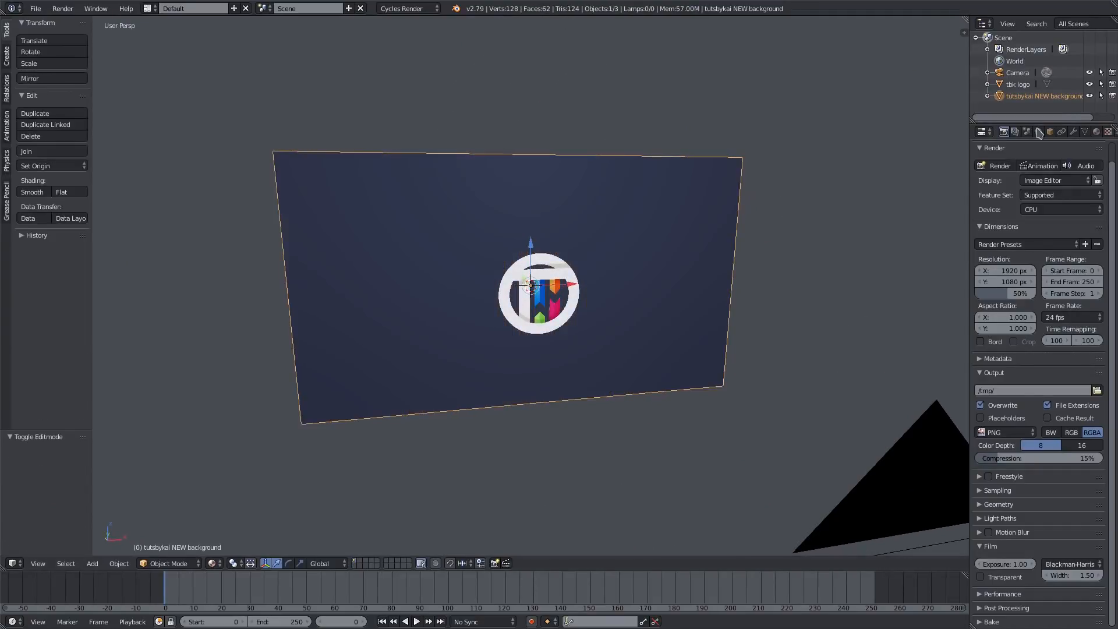
# - Add Basis, Key 1 and Key 2 shape keys, pulling edge vertices along Z into waves
pyautogui.click(1094, 131)
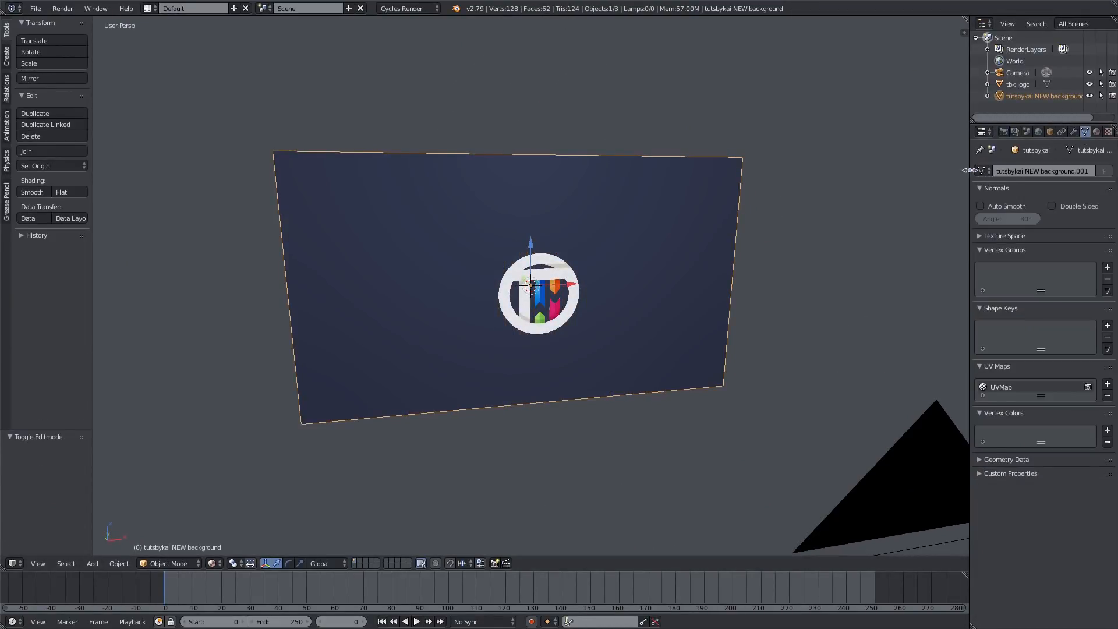
pyautogui.click(1107, 326)
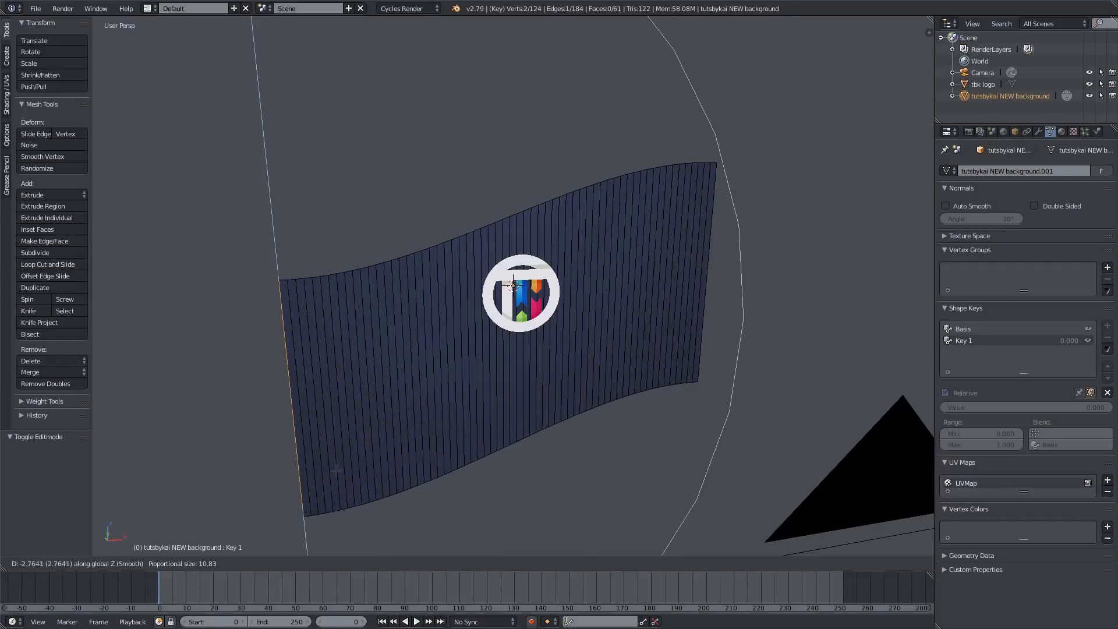
pyautogui.press('Tab')
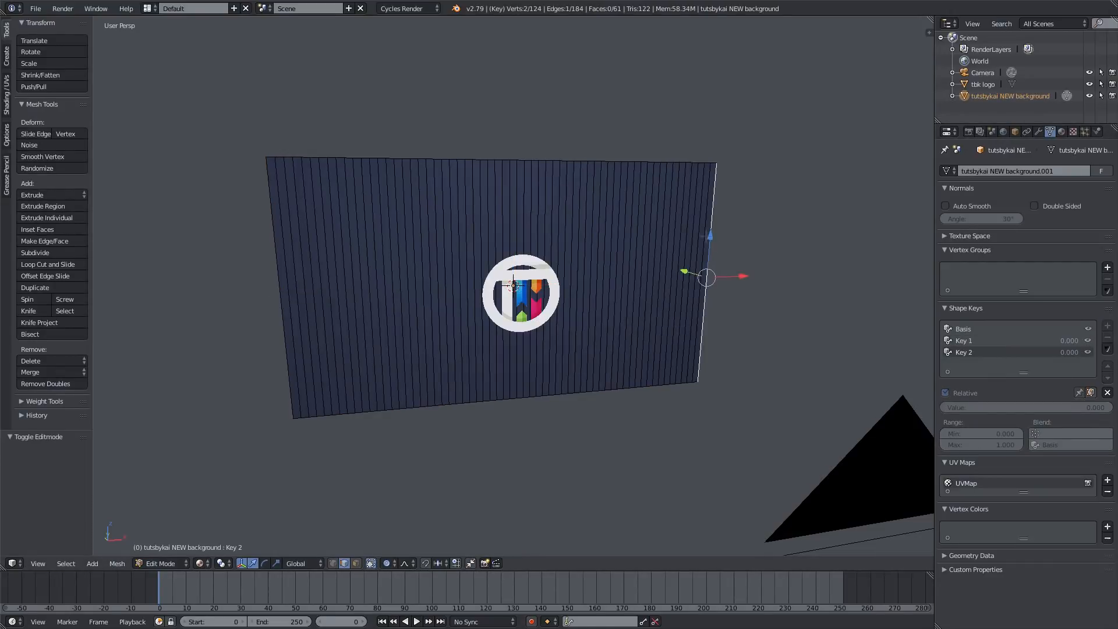
pyautogui.moveTo(706, 276); pyautogui.dragTo(706, 364)
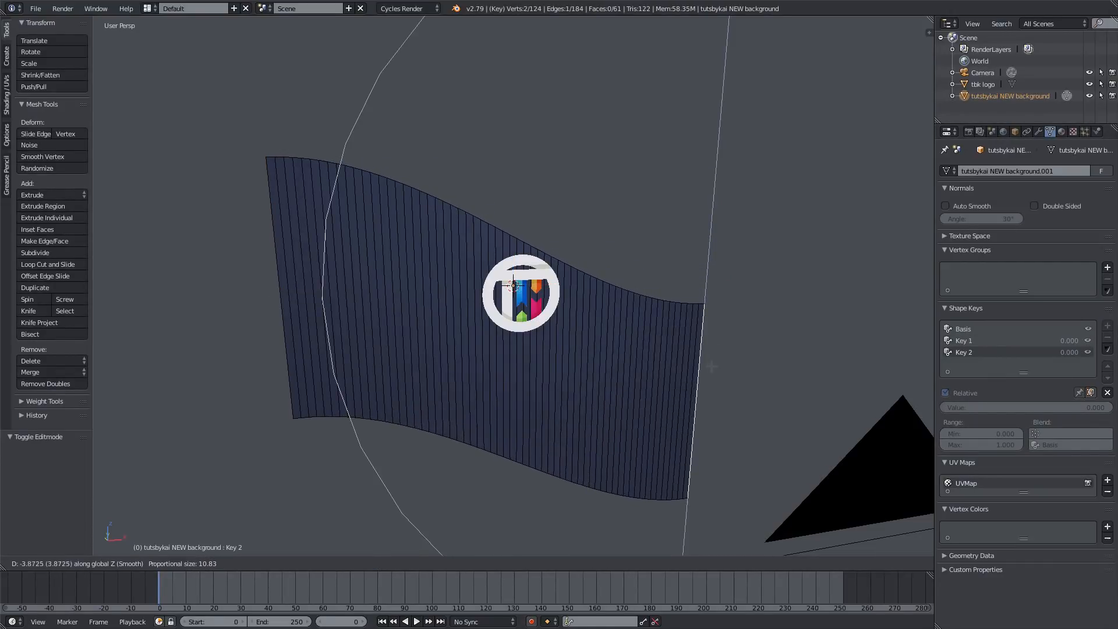
pyautogui.press('Tab')
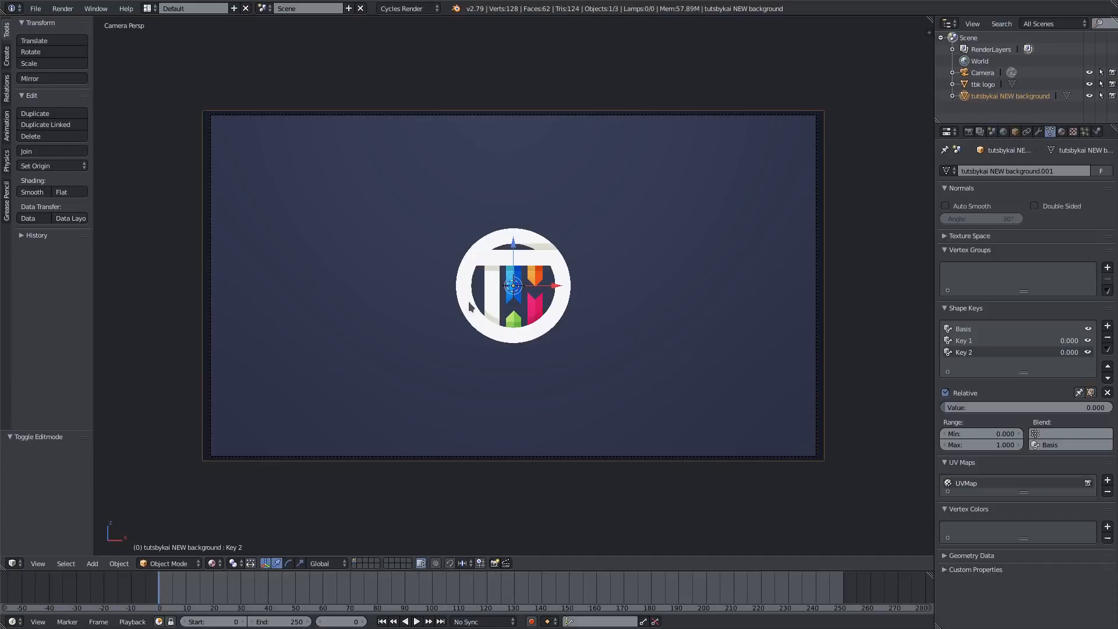
# - Set 60 fps and keyframe the background's location at frame 20 and lowered at frame 0
pyautogui.click(414, 621)
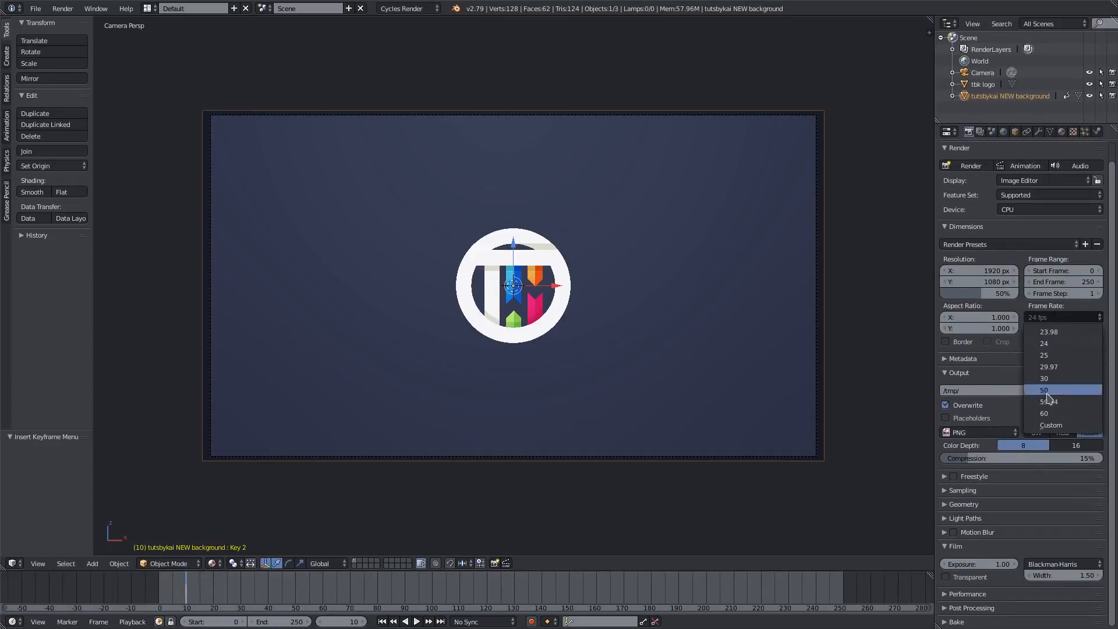
pyautogui.click(1043, 412)
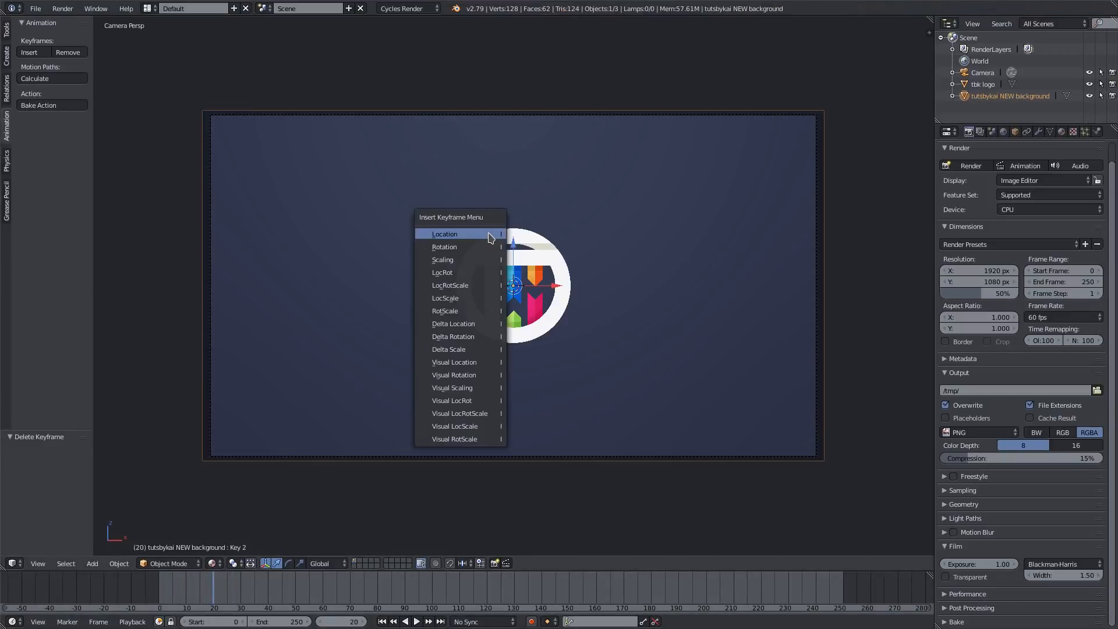
pyautogui.click(445, 234)
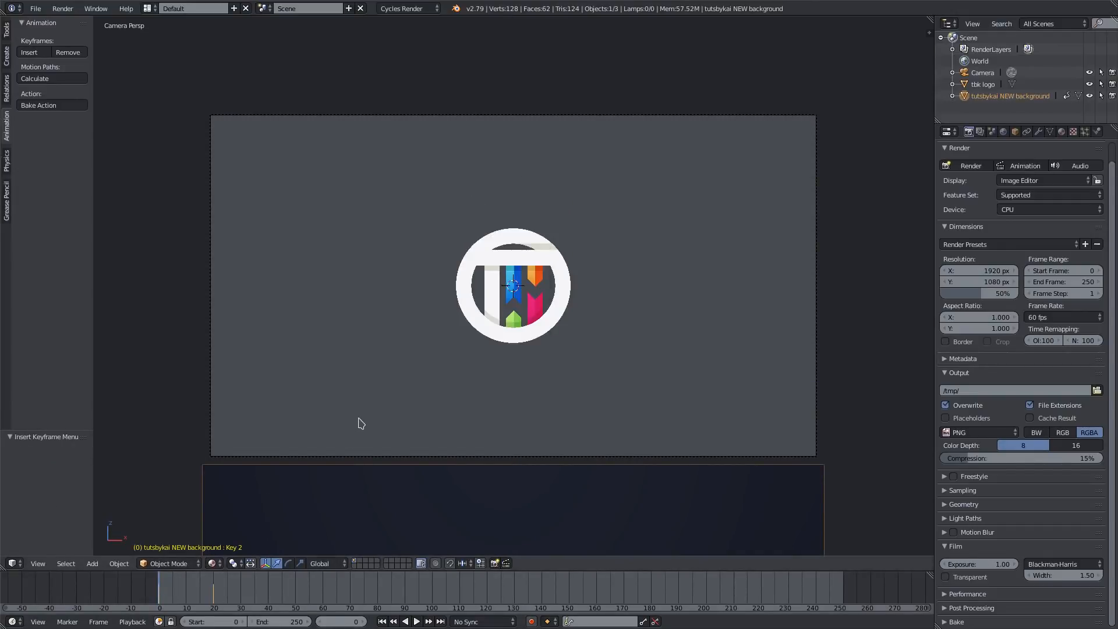
pyautogui.click(414, 621)
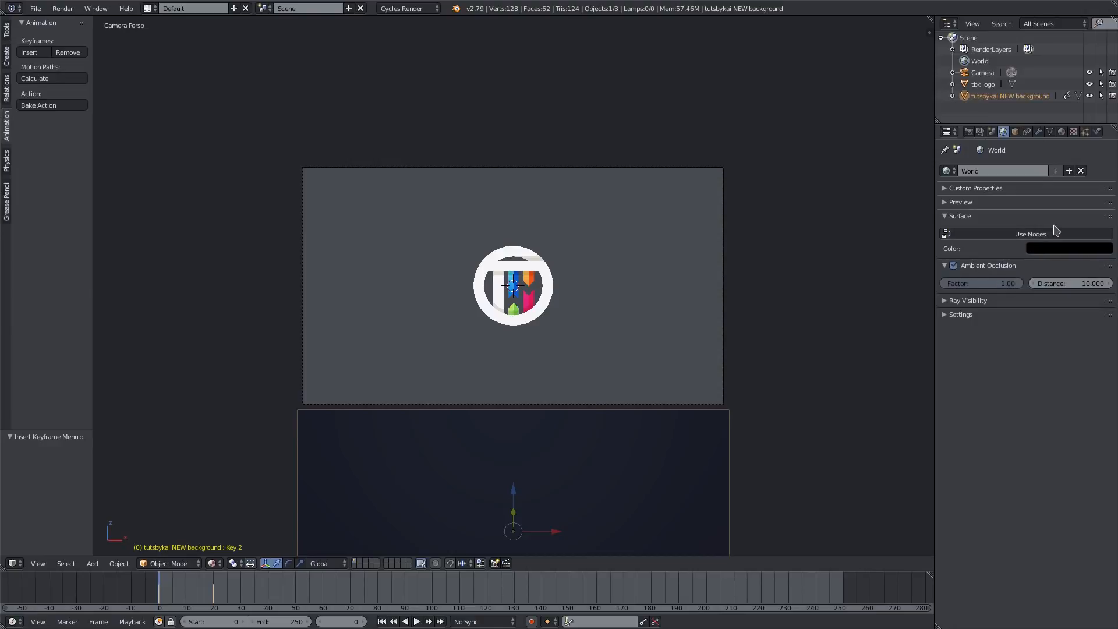
# - Enable Use Nodes on the World surface for a black background
pyautogui.click(946, 233)
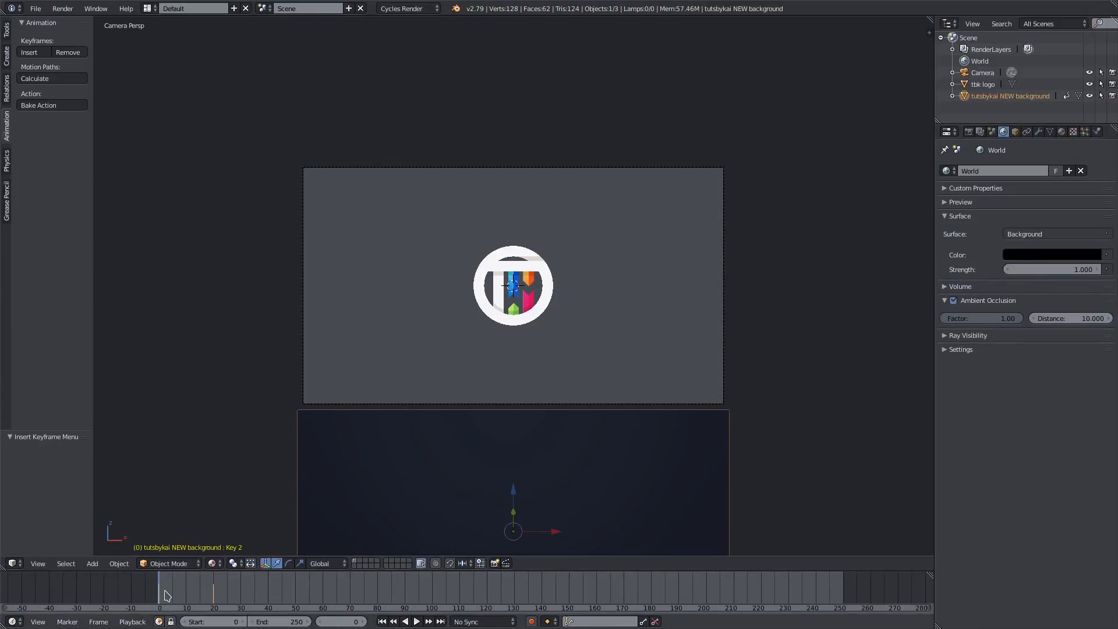
pyautogui.click(207, 593)
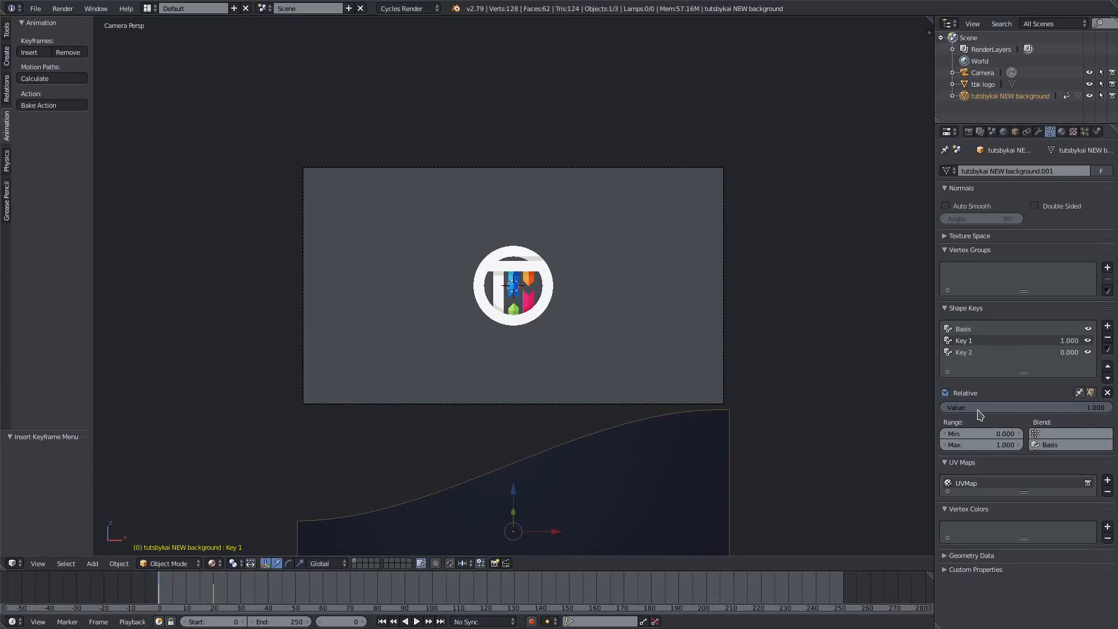
pyautogui.moveTo(979, 407)
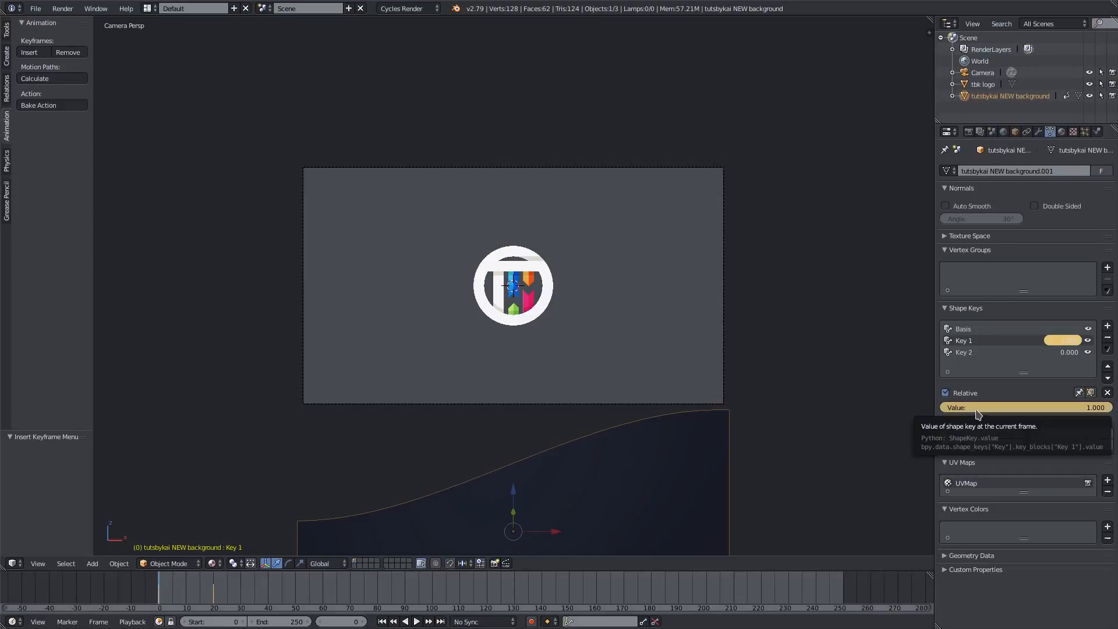
# - Keyframe the Key 1 shape value, then keyframe Key 2's value at zero
pyautogui.click(410, 621)
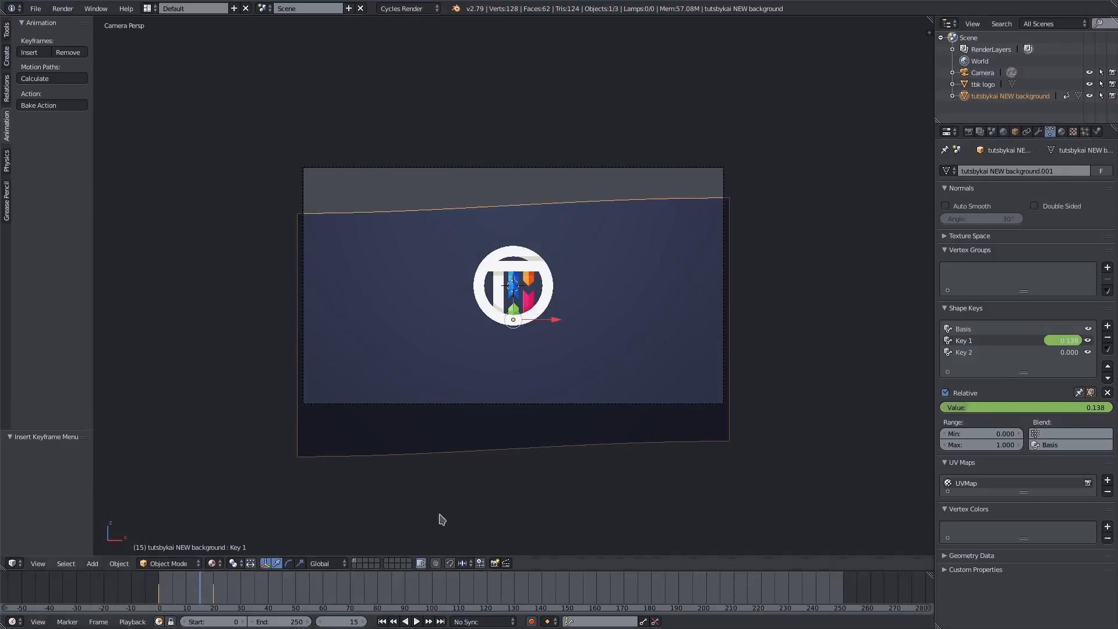
pyautogui.click(964, 352)
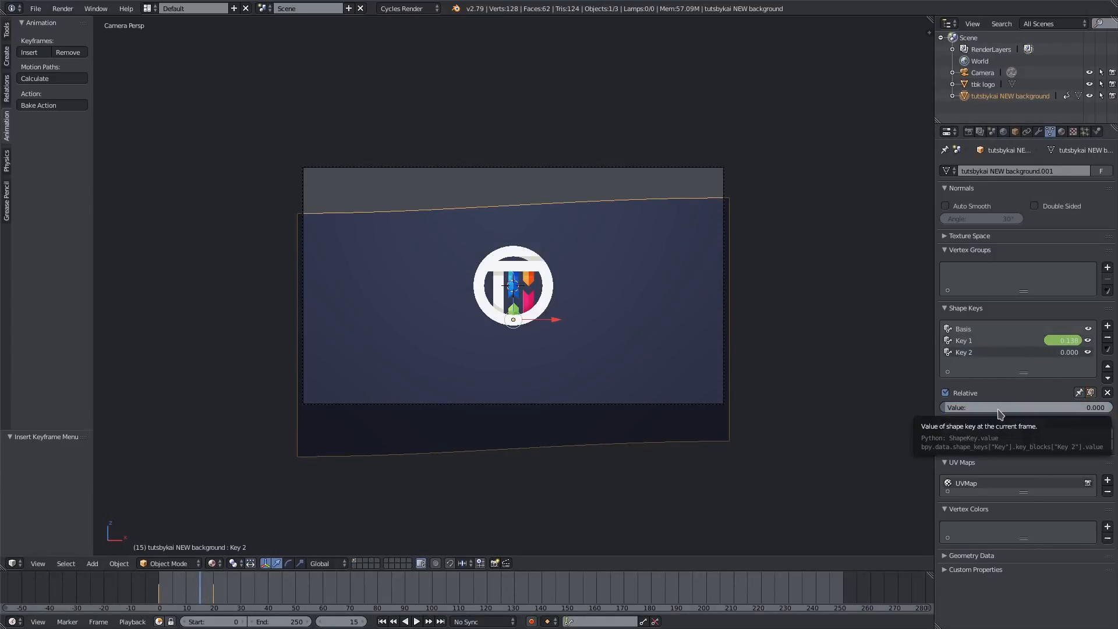
pyautogui.click(417, 622)
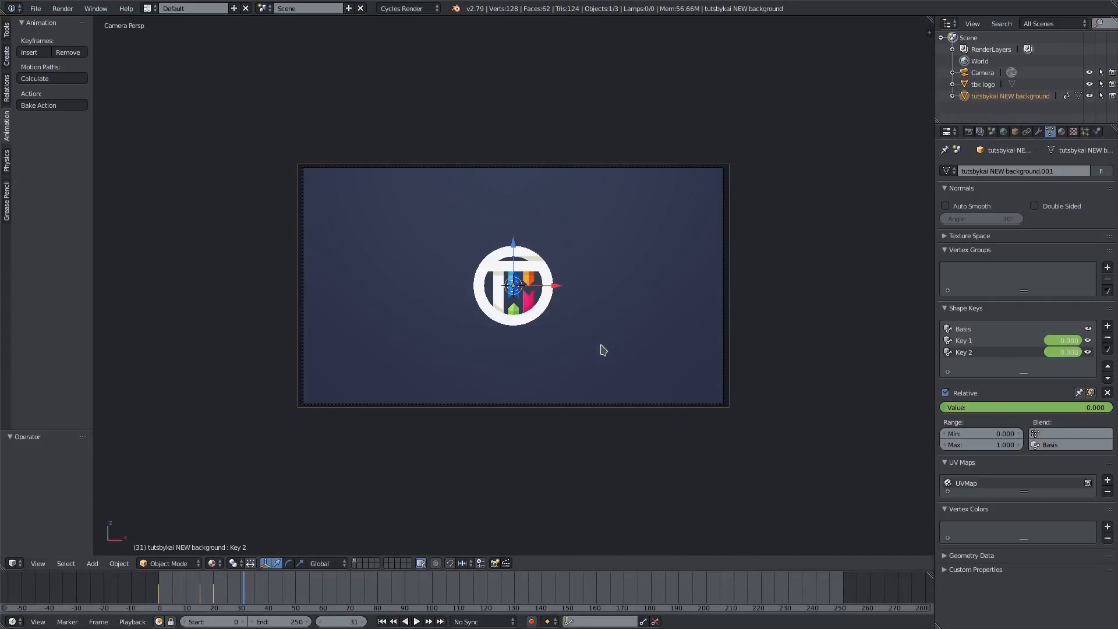
pyautogui.moveTo(687, 271)
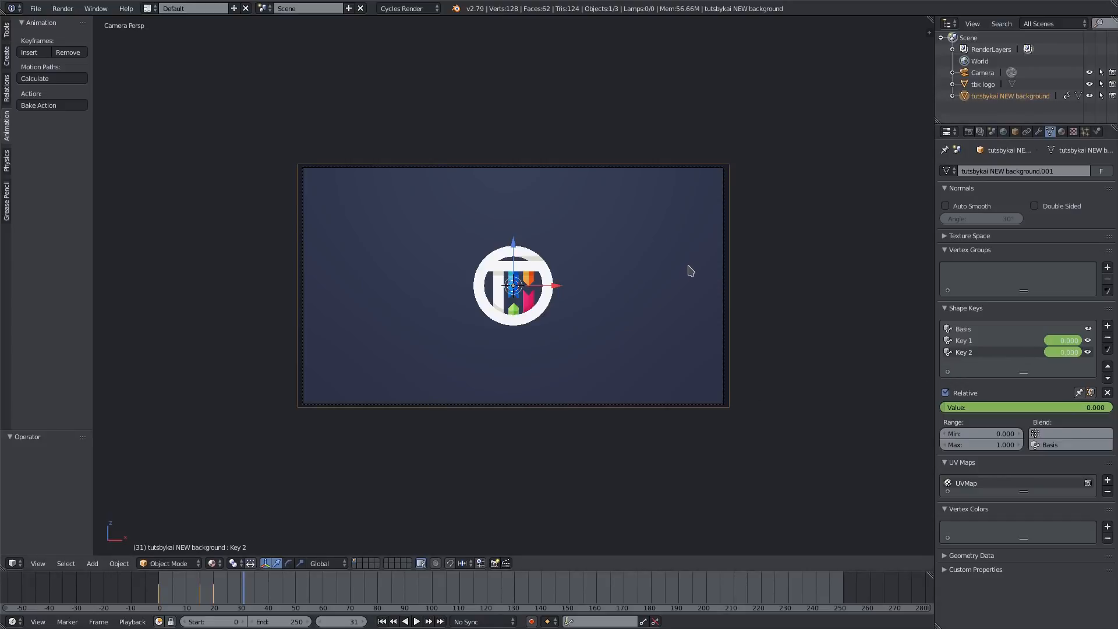
# - Leave Edit Mode and play the timeline to check the wipe-out
pyautogui.press('Tab')
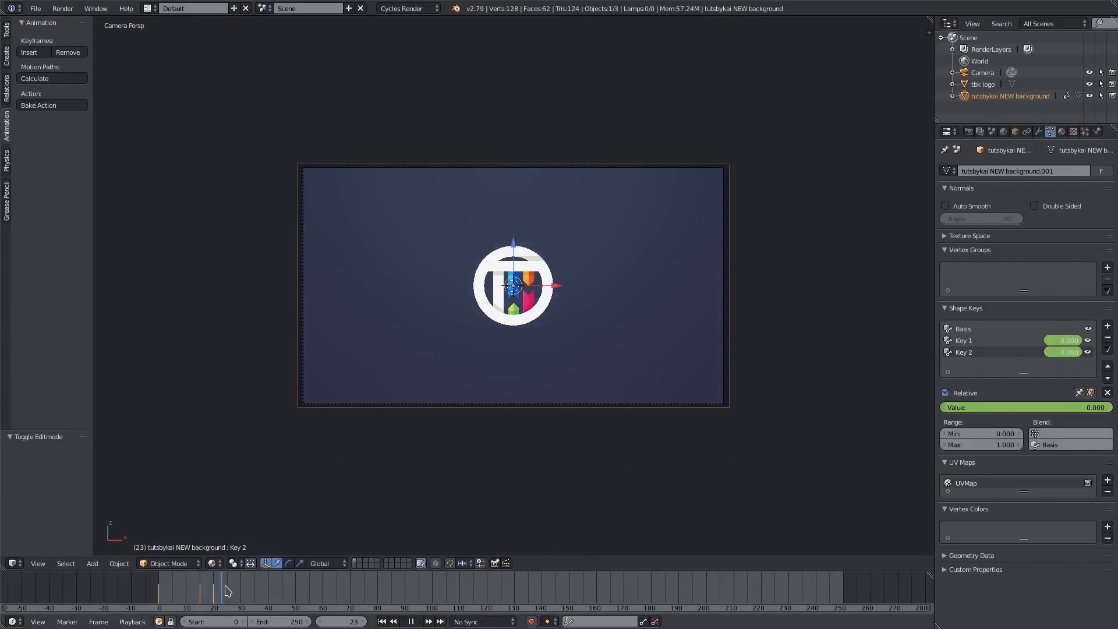
pyautogui.click(200, 592)
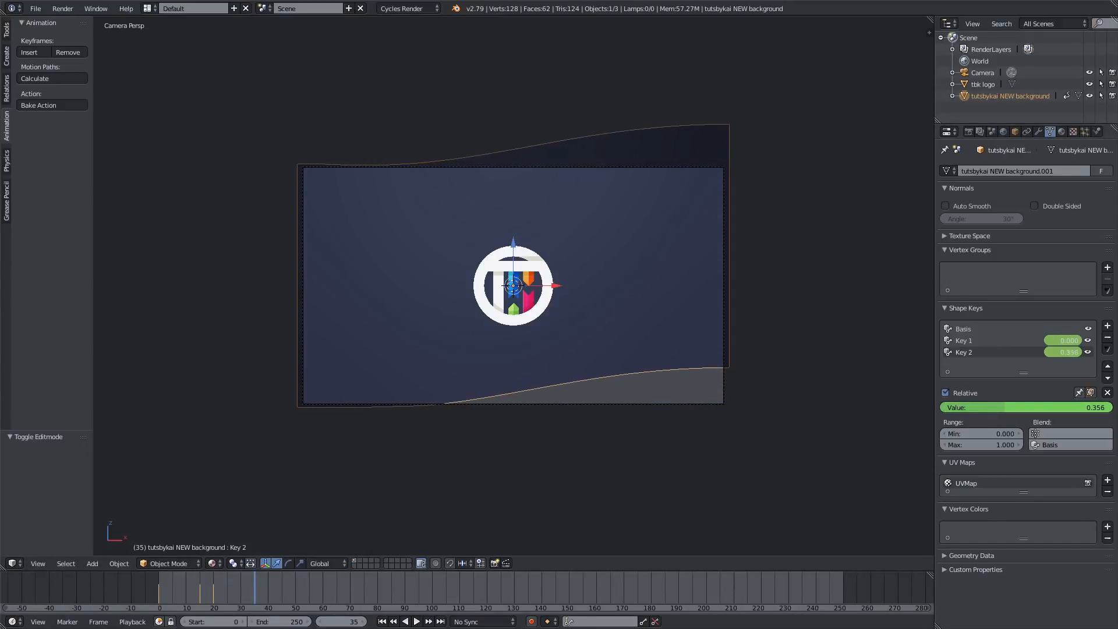
pyautogui.click(415, 621)
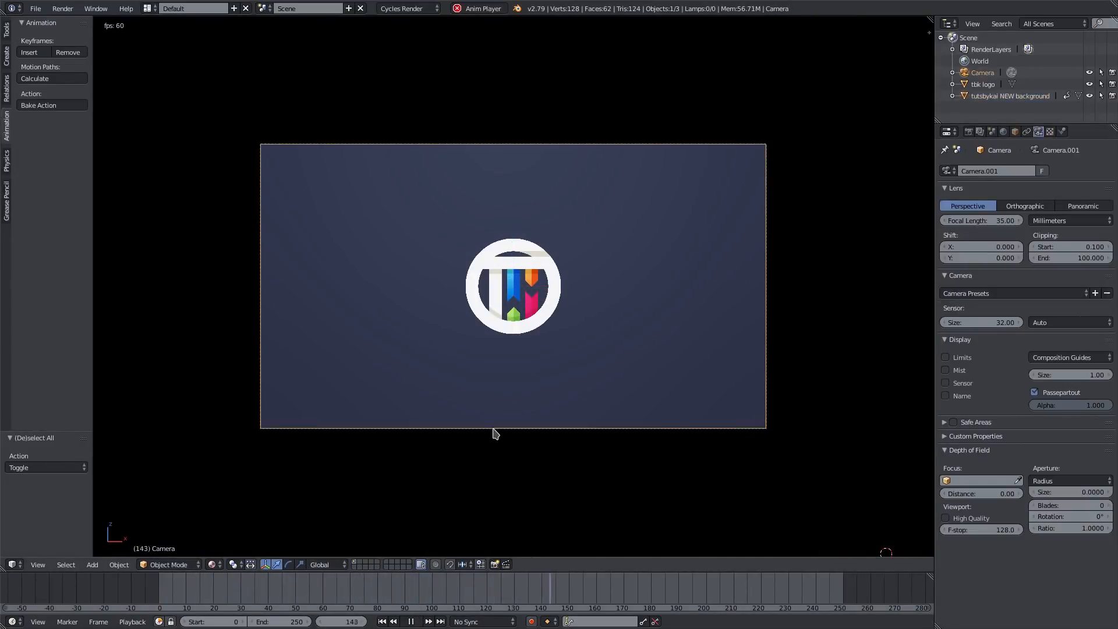
# - Move the background's second wipe keyframes later in the Dope Sheet and replay from frame one
pyautogui.click(382, 621)
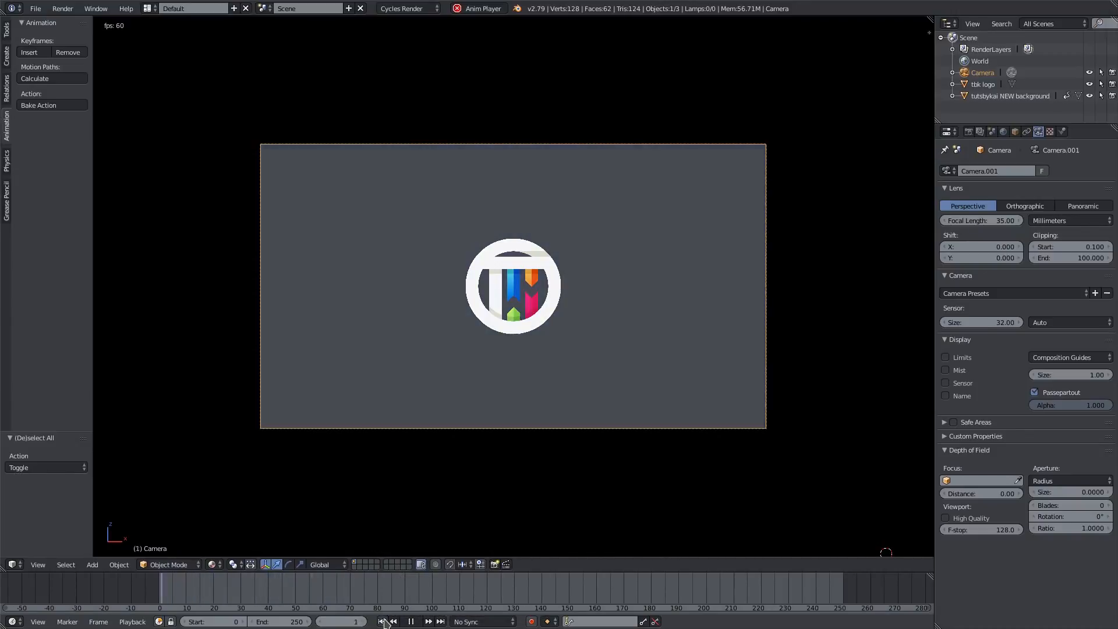
pyautogui.click(410, 621)
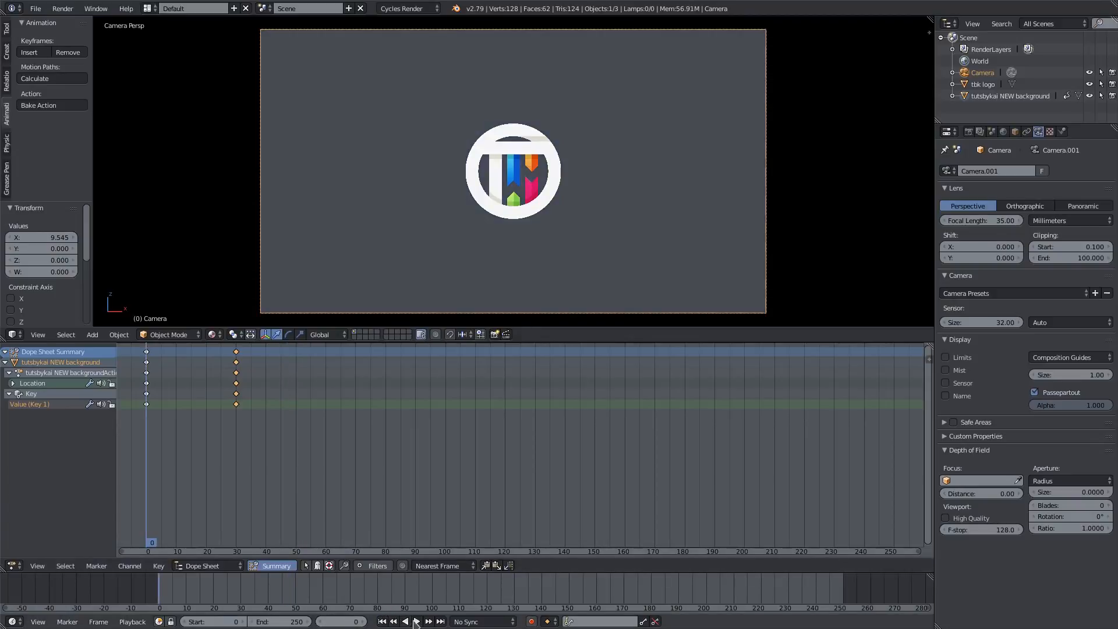
pyautogui.click(413, 621)
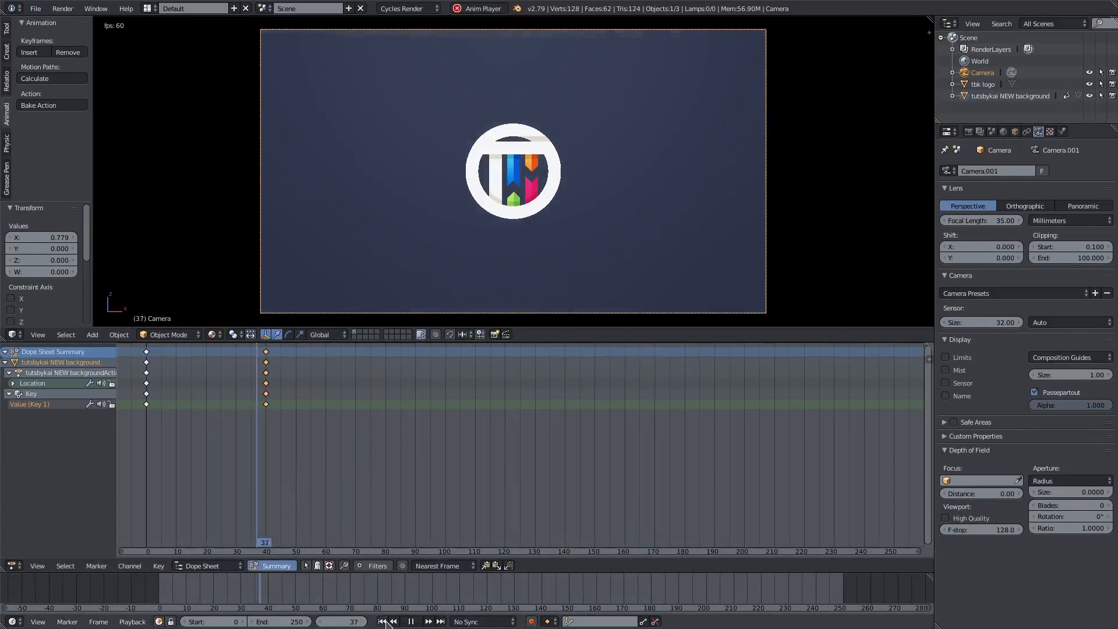
pyautogui.click(410, 621)
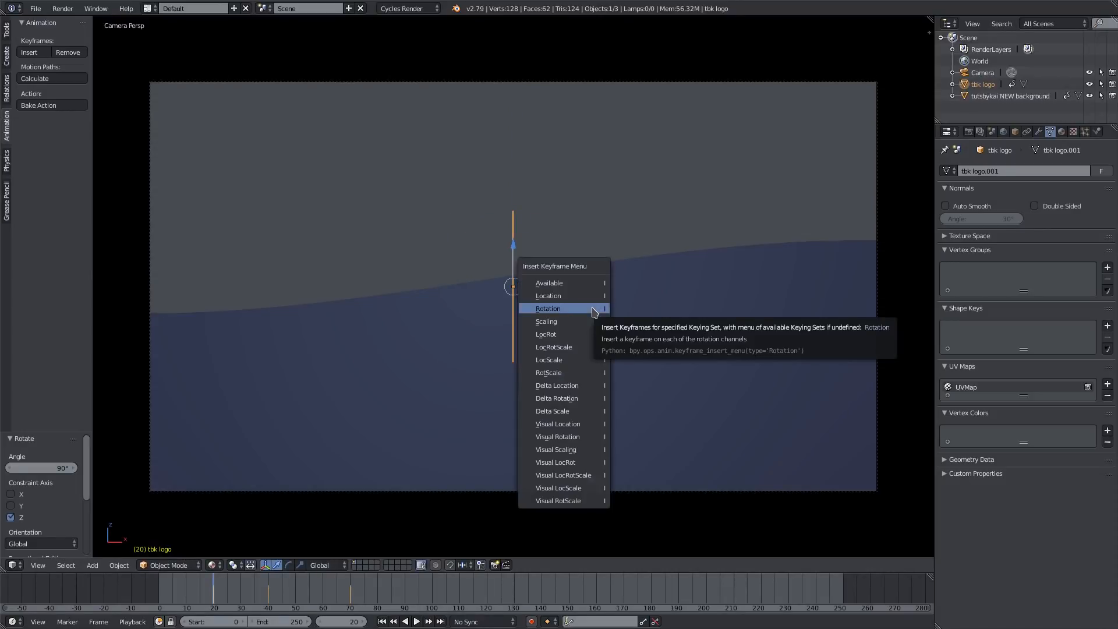
# - Keyframe the logo spinning in from 90° on Z, then preview and scrub mid-spin
pyautogui.click(548, 308)
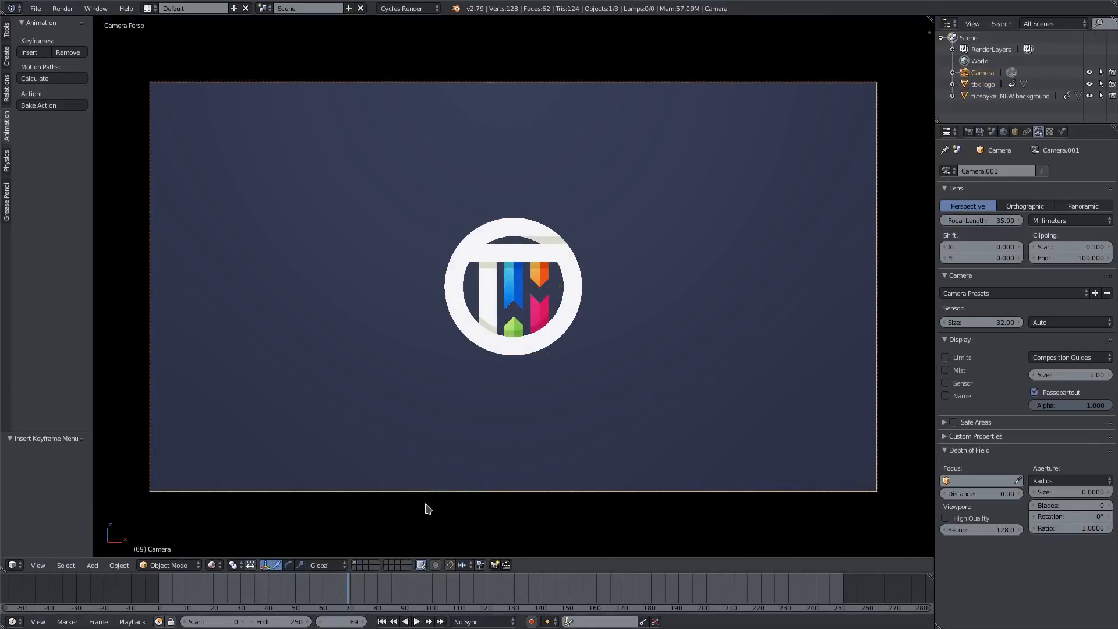
pyautogui.click(415, 621)
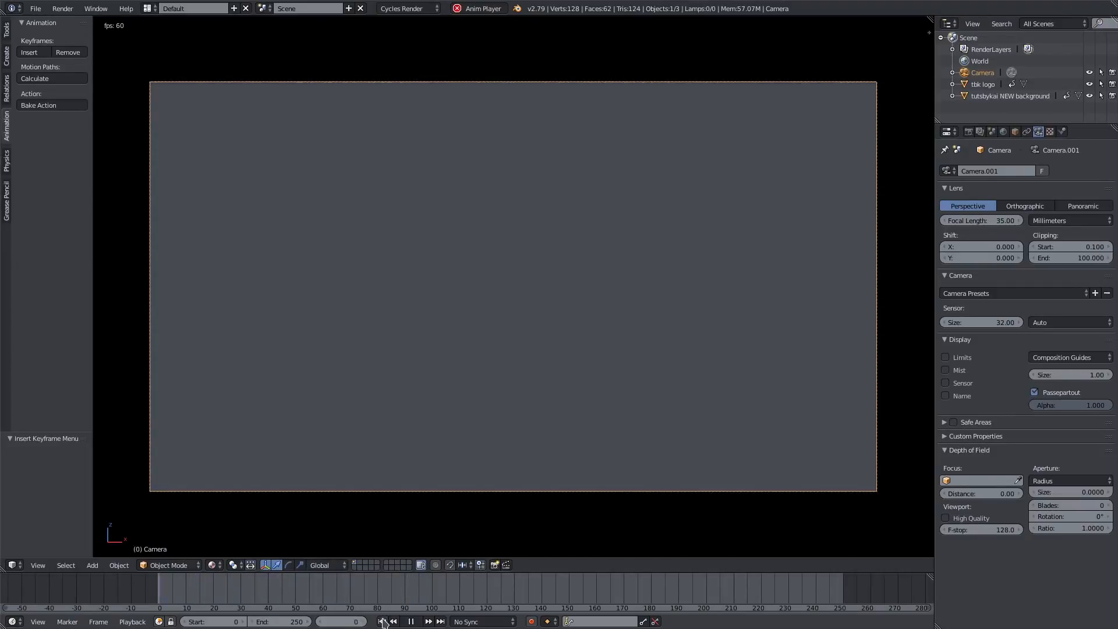
pyautogui.click(410, 622)
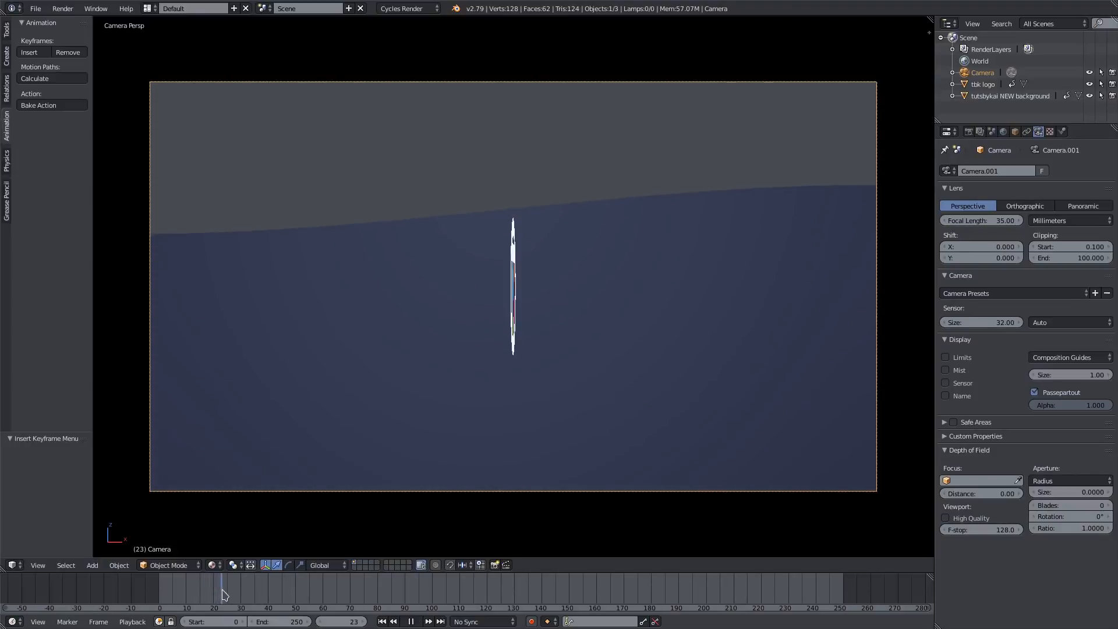
pyautogui.click(10, 565)
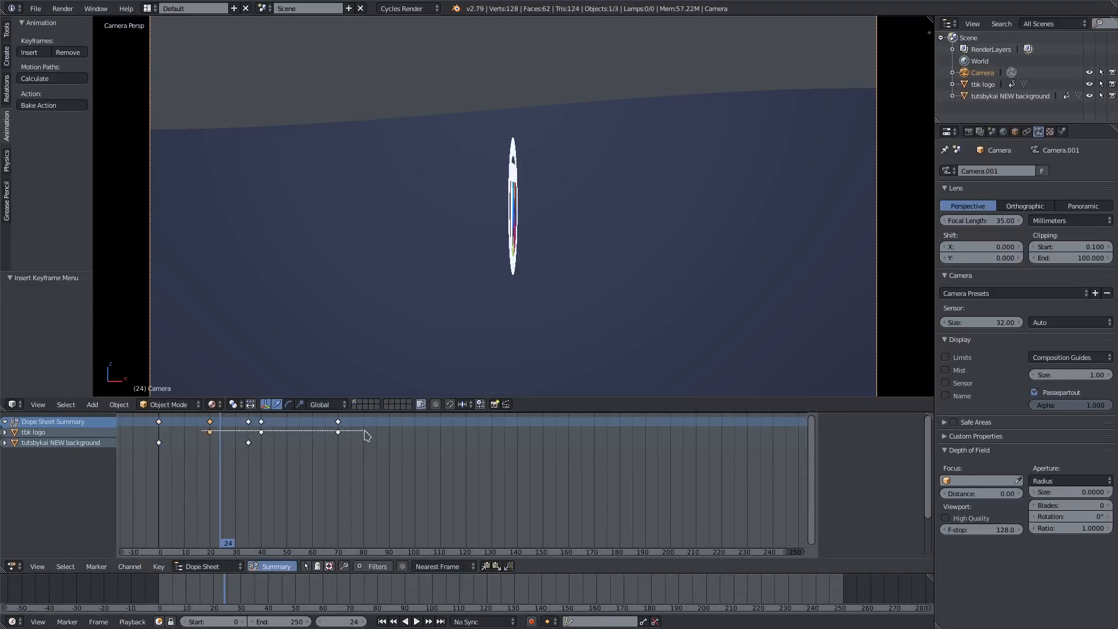
# - Scale all Dope Sheet keyframes with S and move individual keys with G to lengthen the intro
pyautogui.click(414, 622)
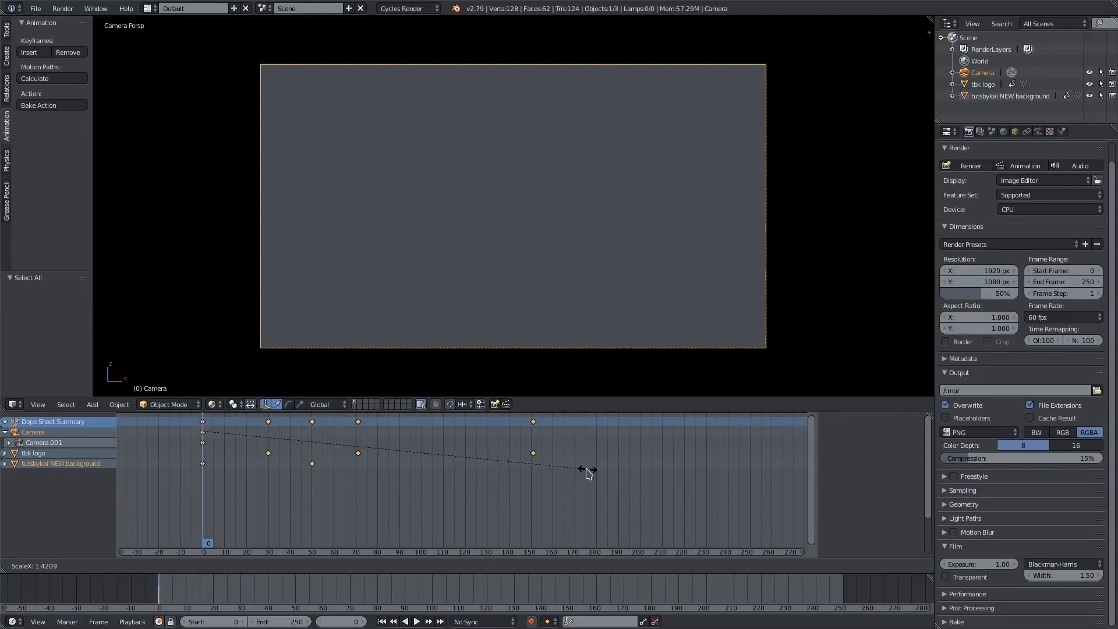
pyautogui.click(416, 622)
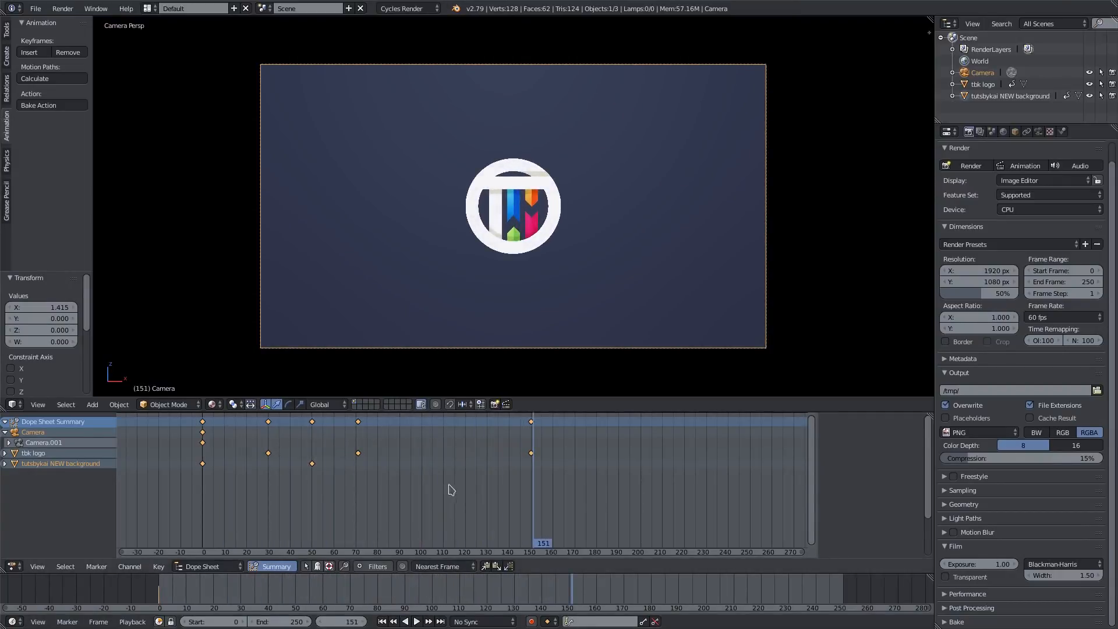
pyautogui.click(417, 621)
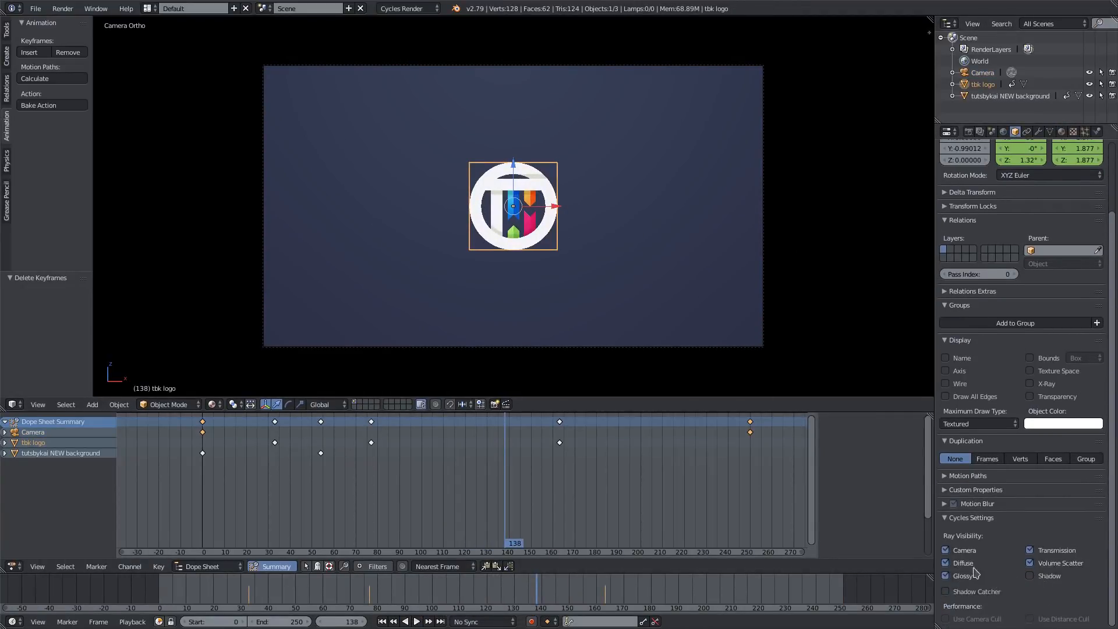
# - Select the camera, show its lens settings, and play the intro from the first frame
pyautogui.click(982, 73)
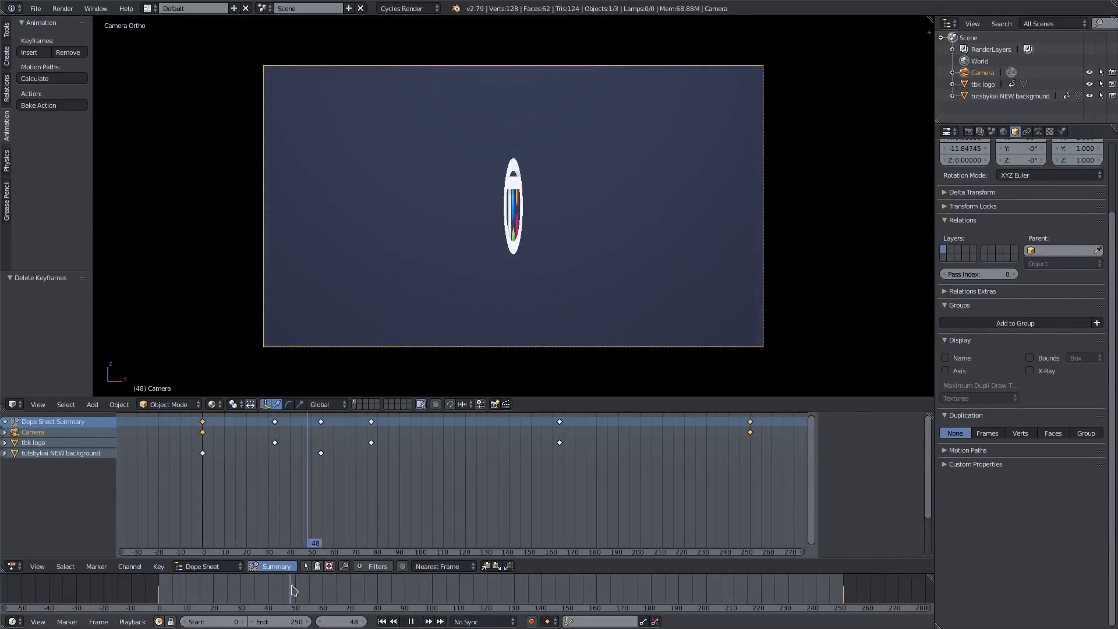
pyautogui.click(293, 591)
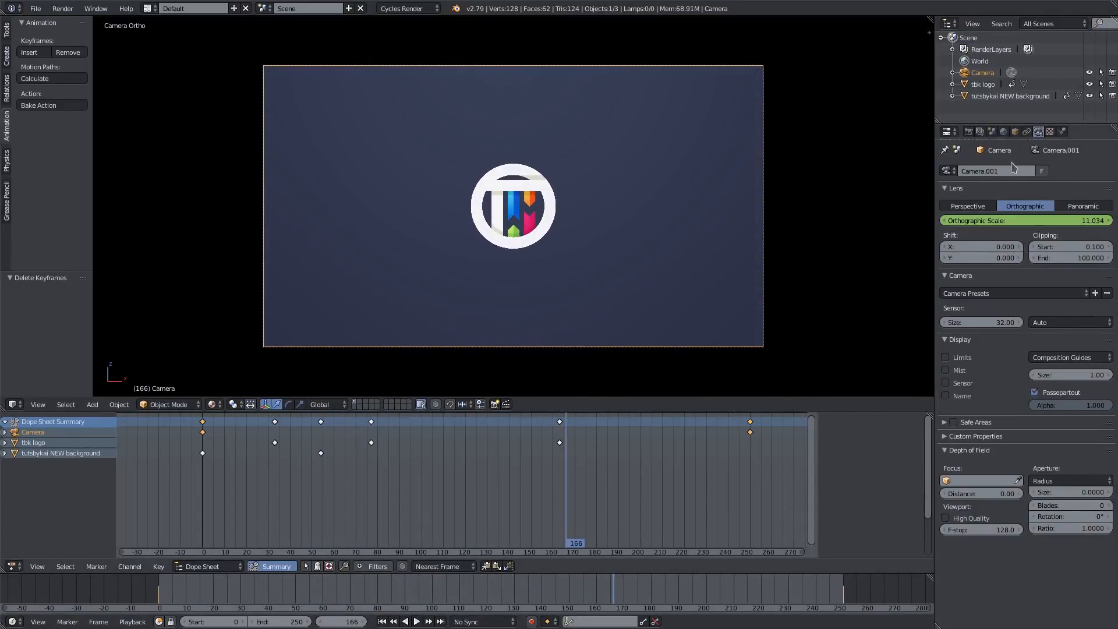
pyautogui.click(384, 622)
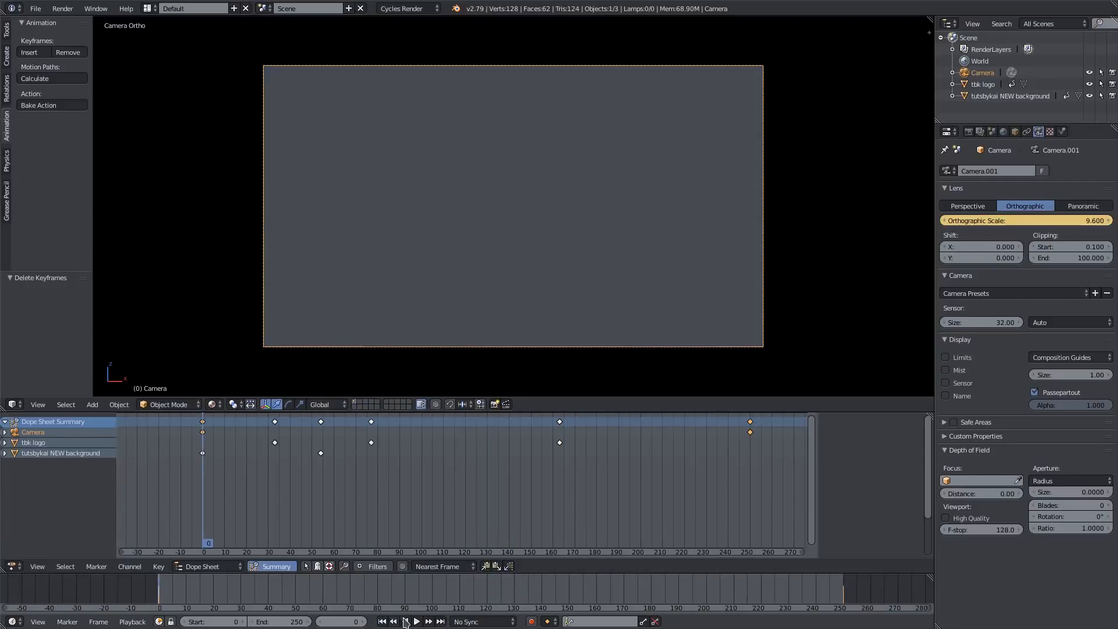
pyautogui.click(412, 621)
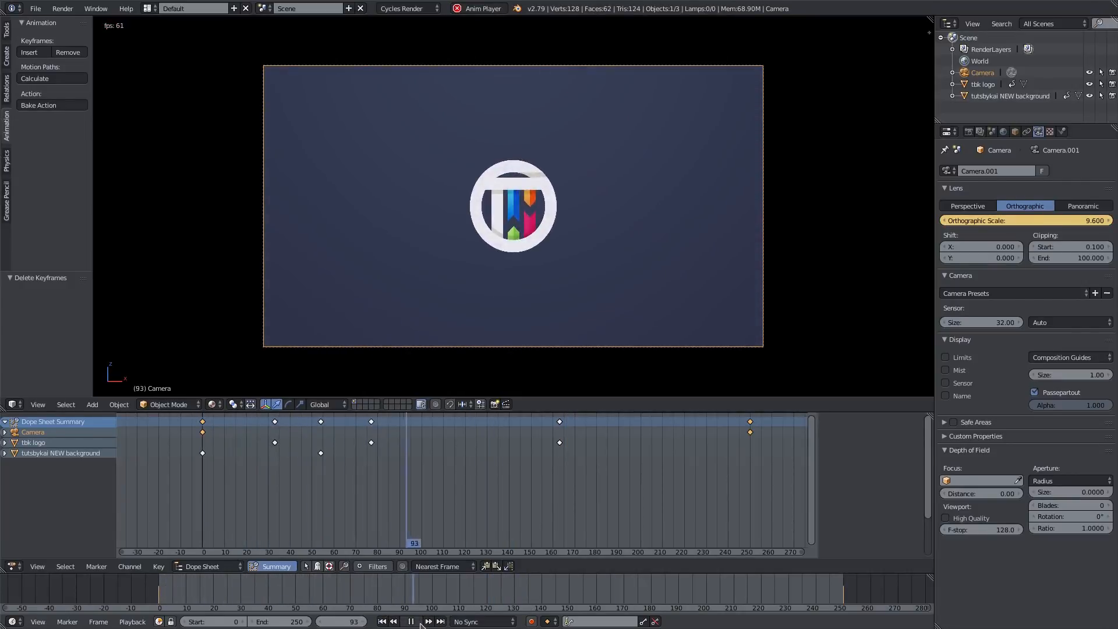
pyautogui.click(412, 622)
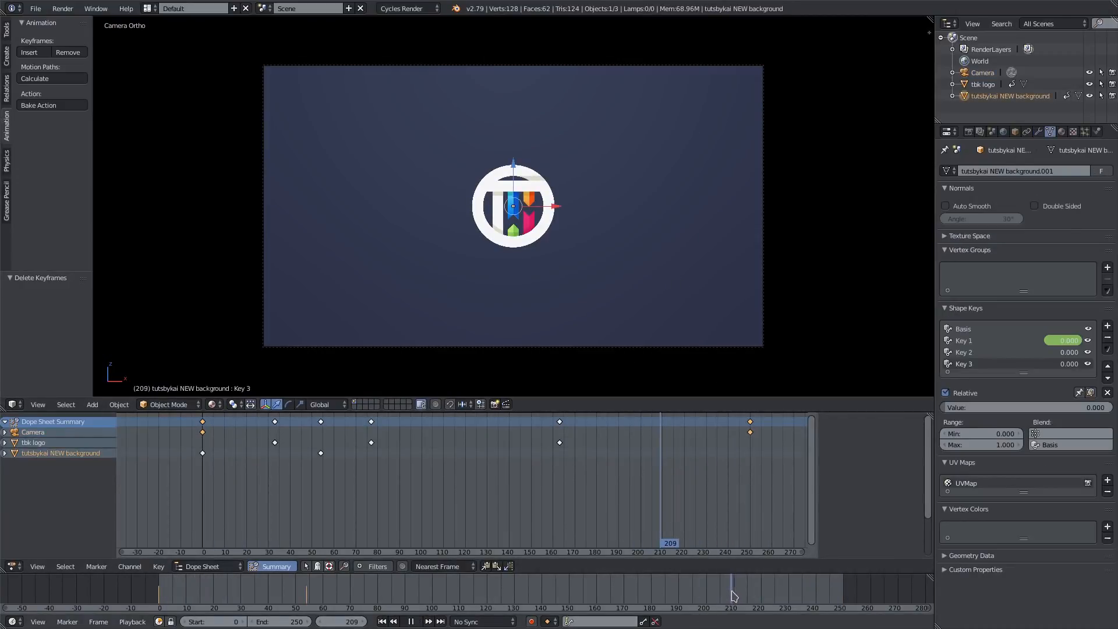
# - At frame 200, zero Key 1, raise Key 3, and move the wavy background down on Z
pyautogui.click(707, 594)
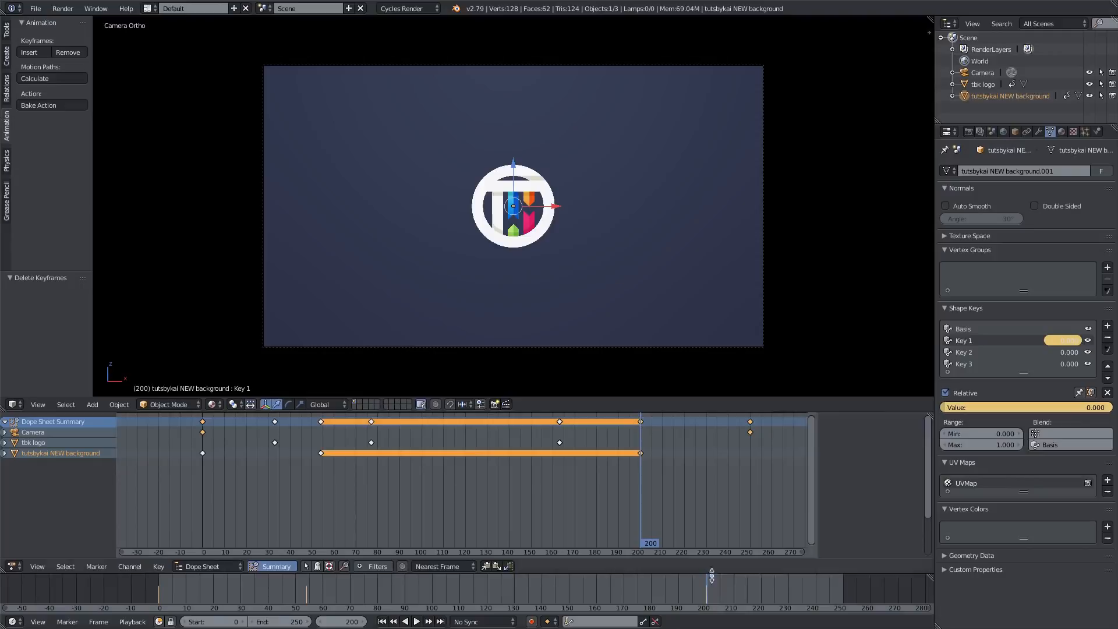
pyautogui.click(416, 622)
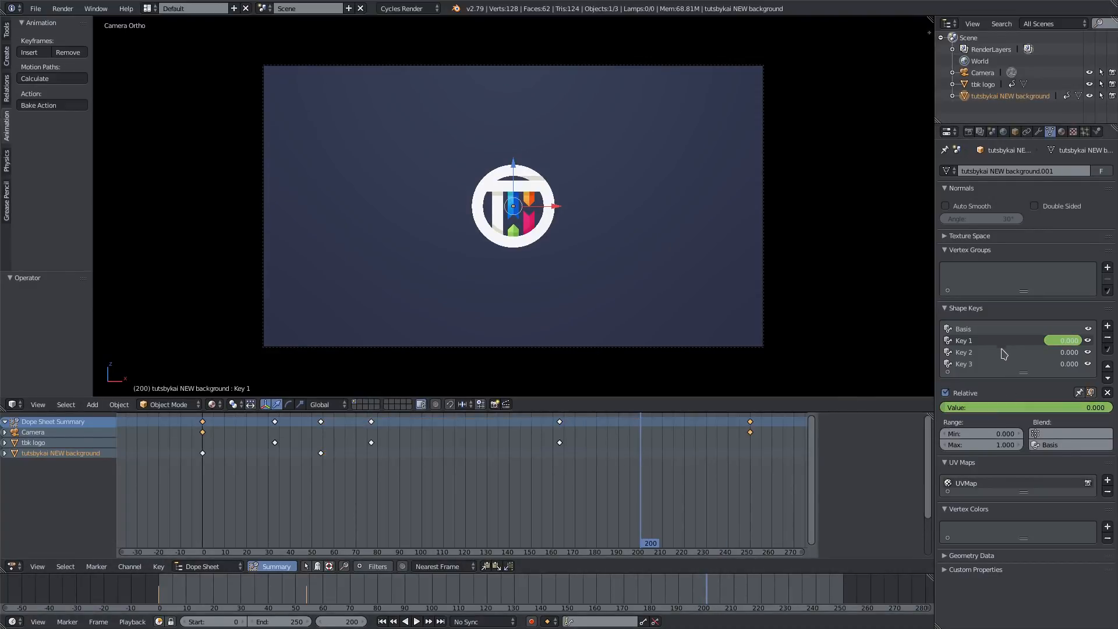
pyautogui.click(964, 364)
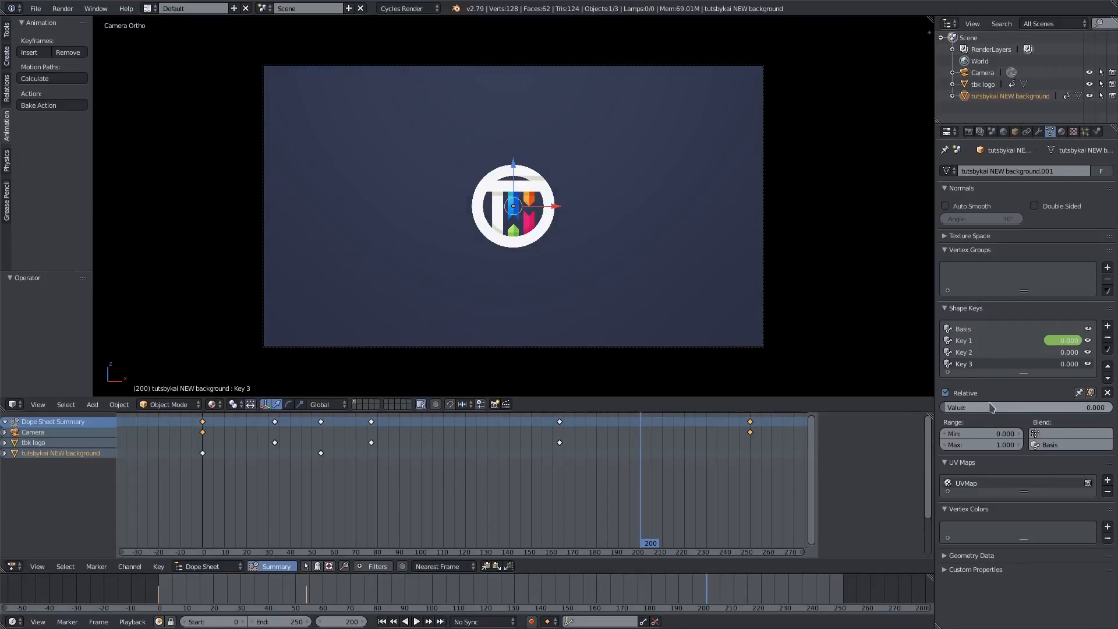
pyautogui.click(409, 622)
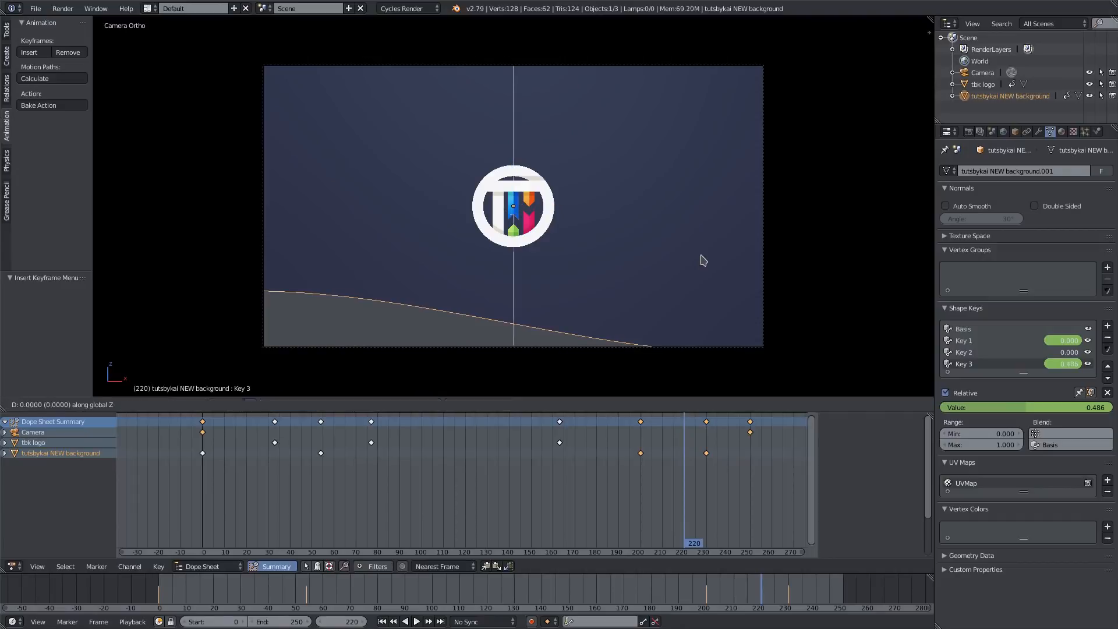
pyautogui.press('G')
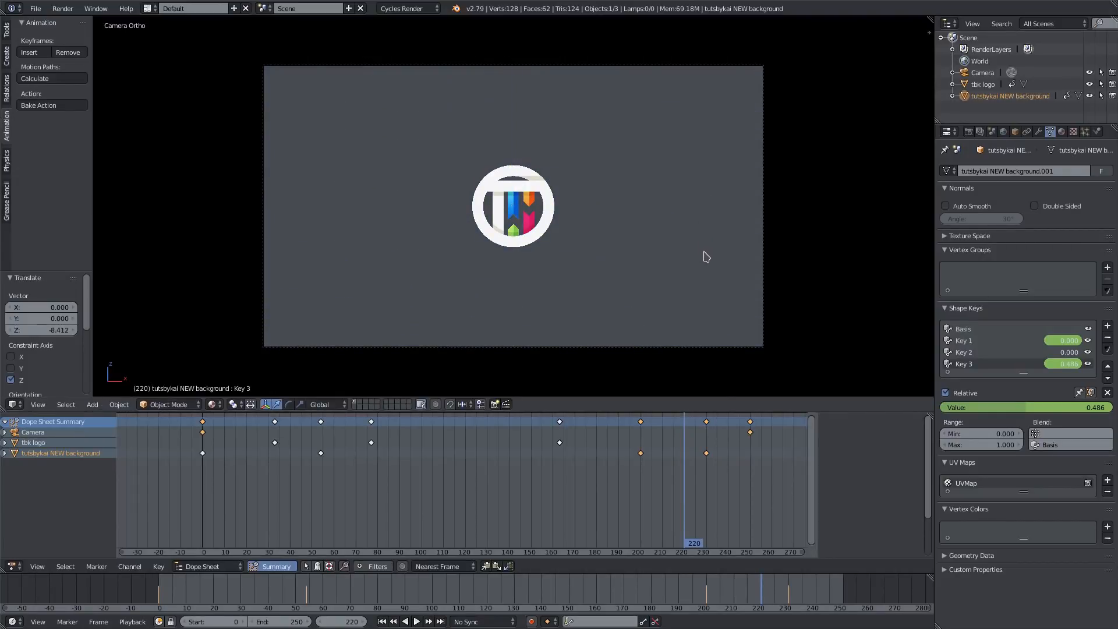
pyautogui.click(413, 622)
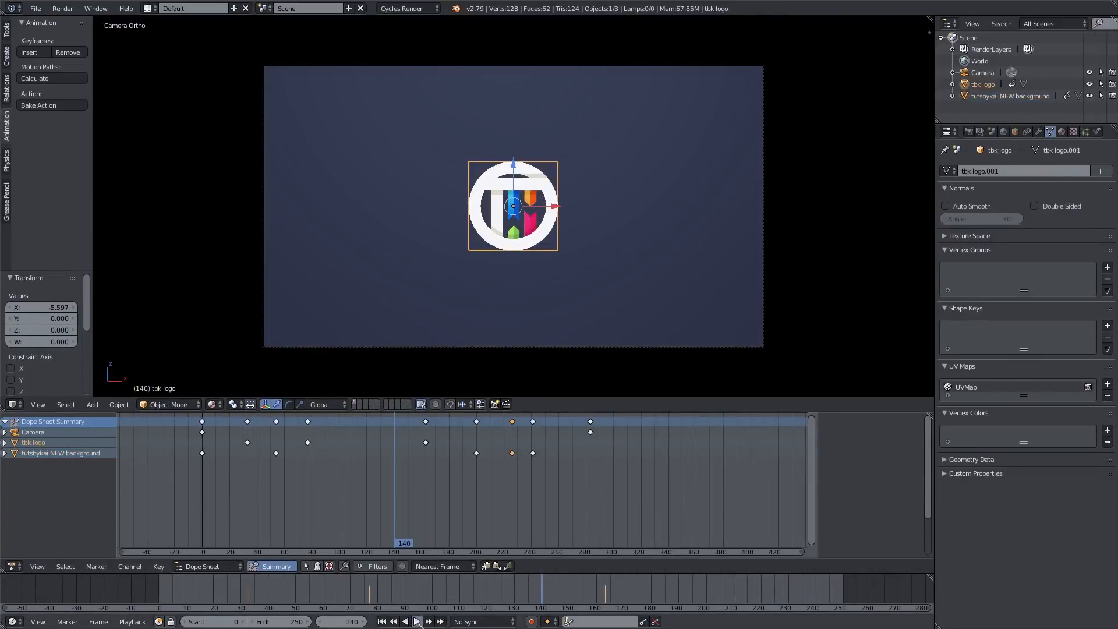
# - Play back and restart the retimed intro to preview it through frame 285
pyautogui.click(416, 621)
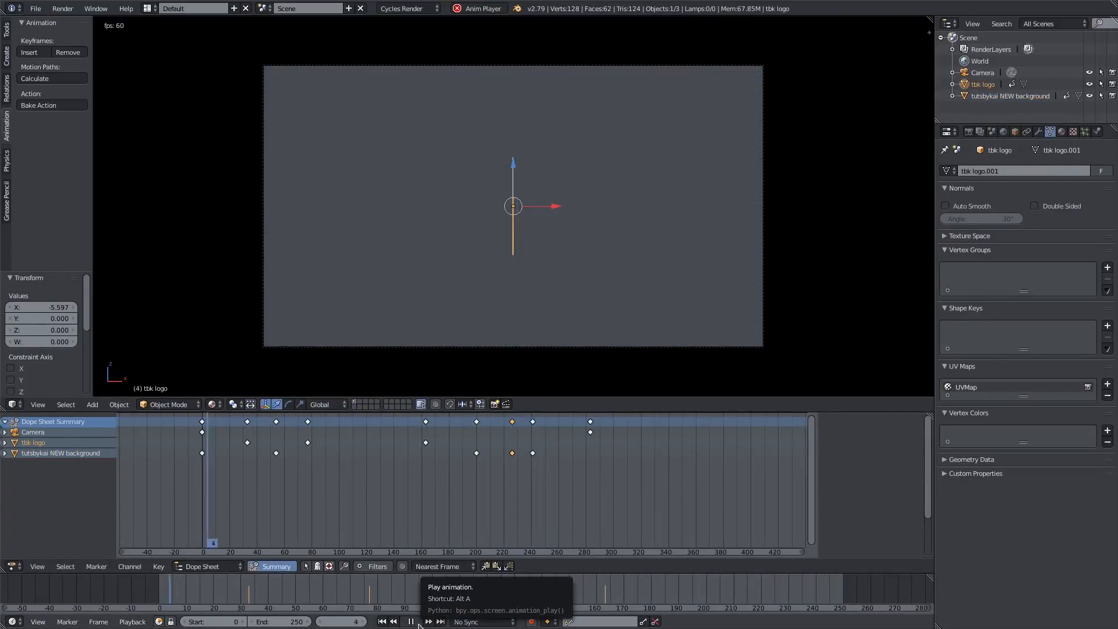
pyautogui.click(409, 621)
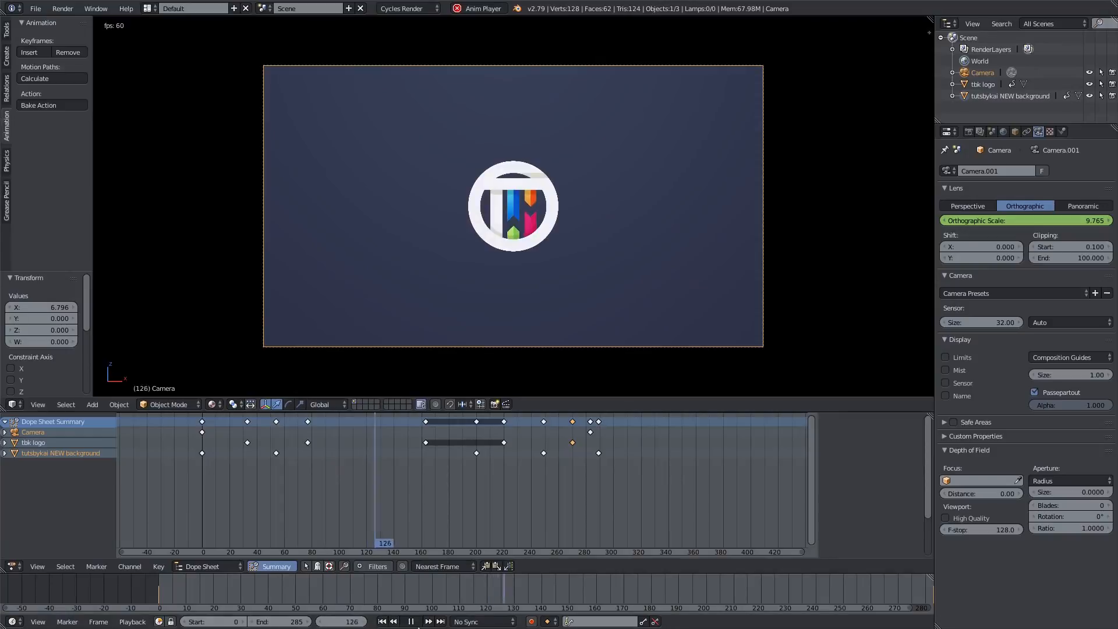
pyautogui.click(410, 621)
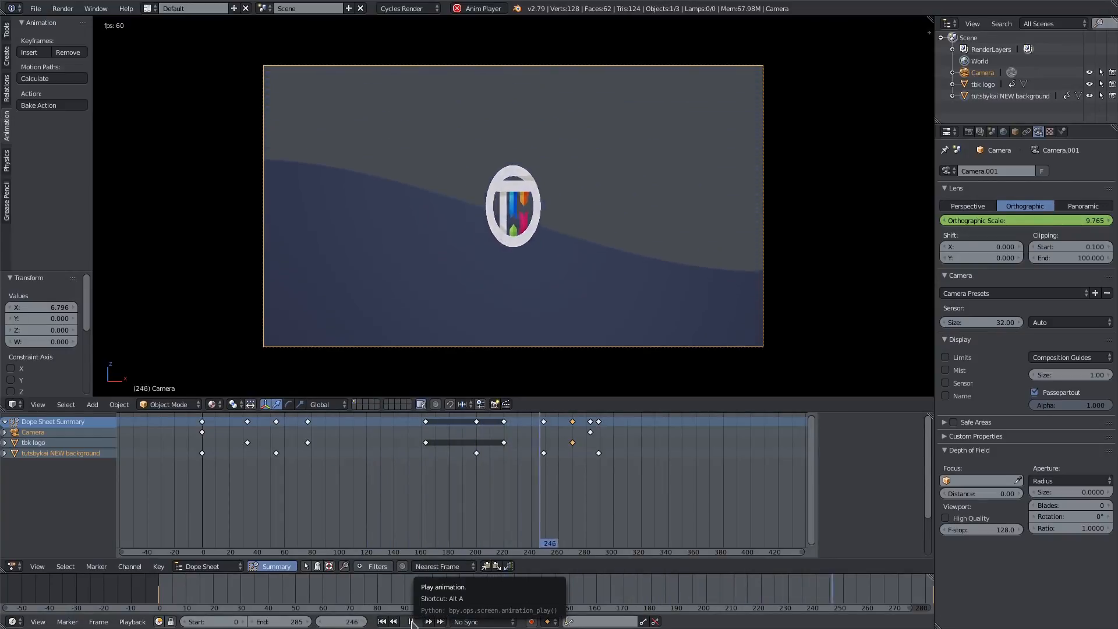
pyautogui.click(412, 621)
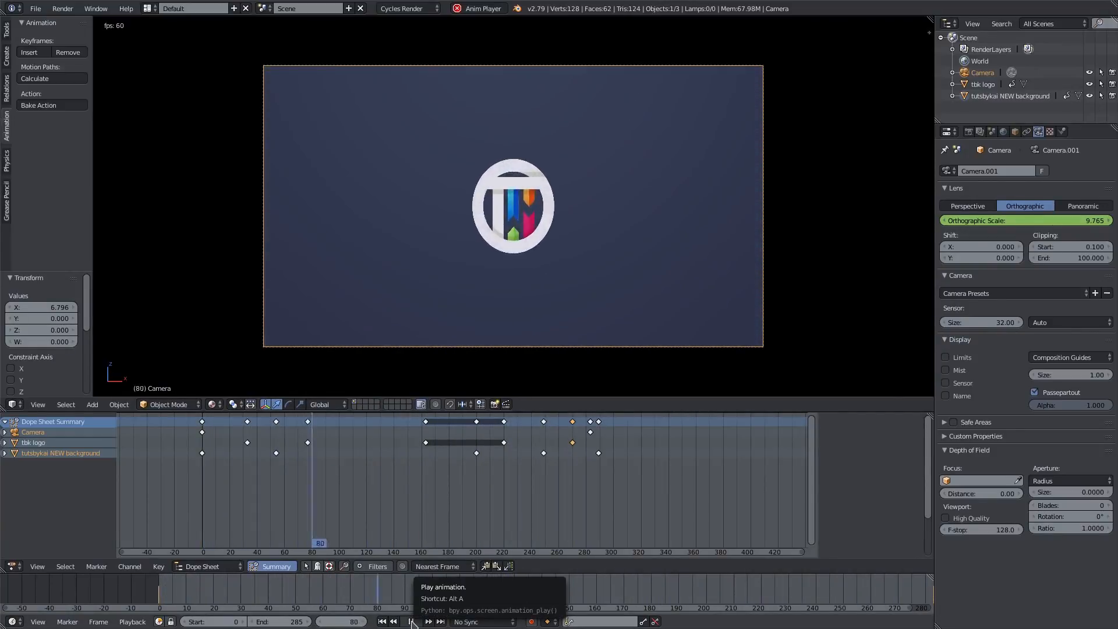
pyautogui.click(410, 621)
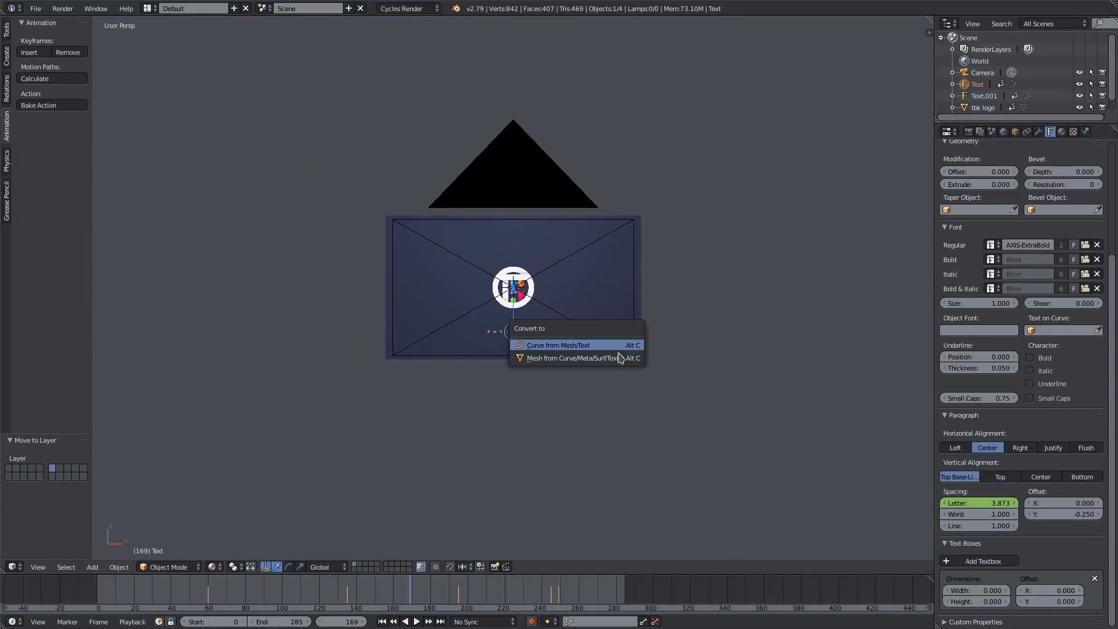
# - Convert the TUTSBYKAI text object into a mesh
pyautogui.click(571, 357)
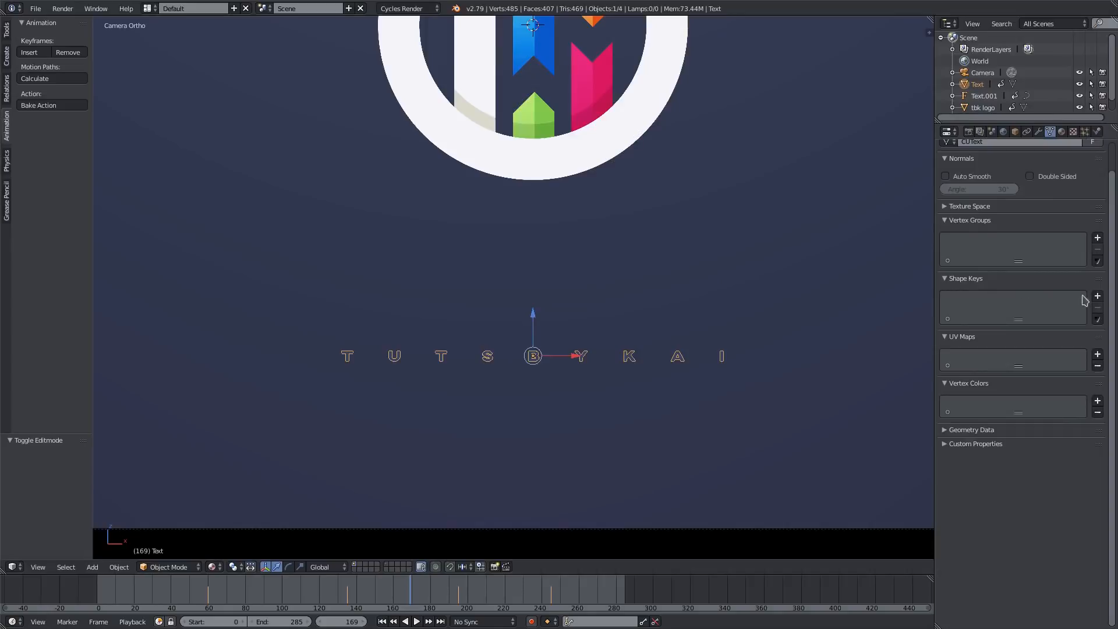
# - Add shape keys to the TUTSBYKAI mesh, edit its vertices, and keyframe Key 1's value
pyautogui.click(1096, 295)
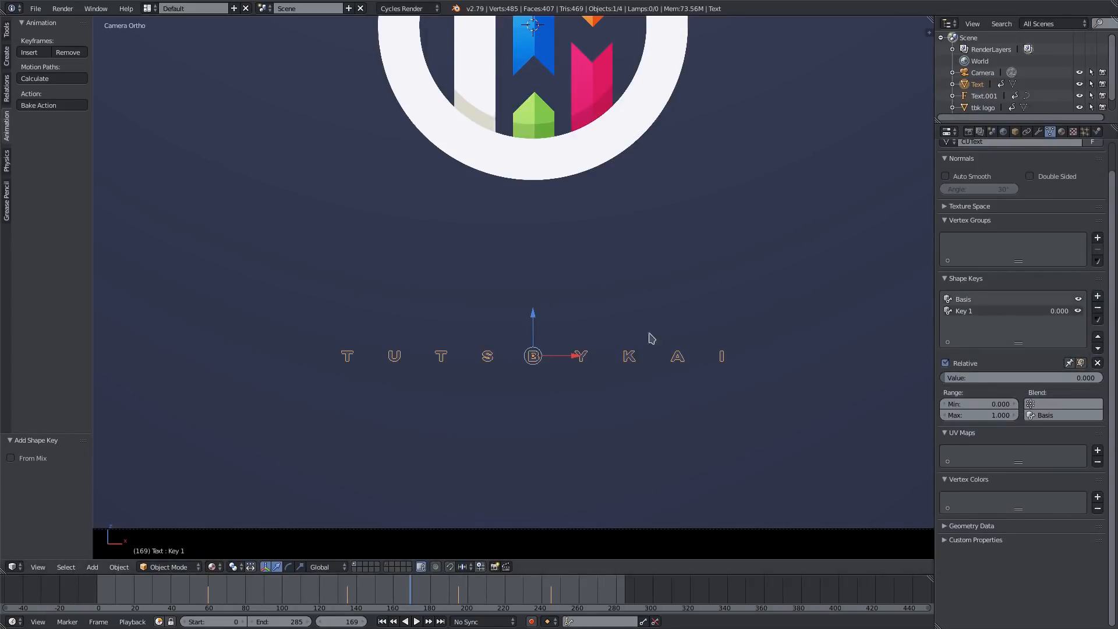
pyautogui.press('Tab')
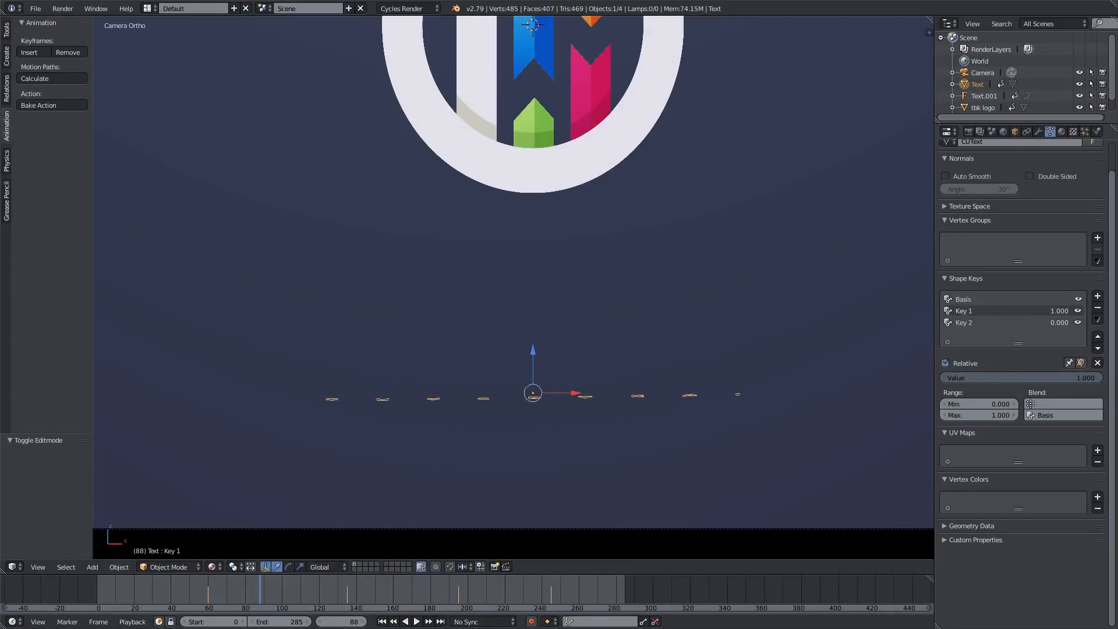
pyautogui.click(416, 621)
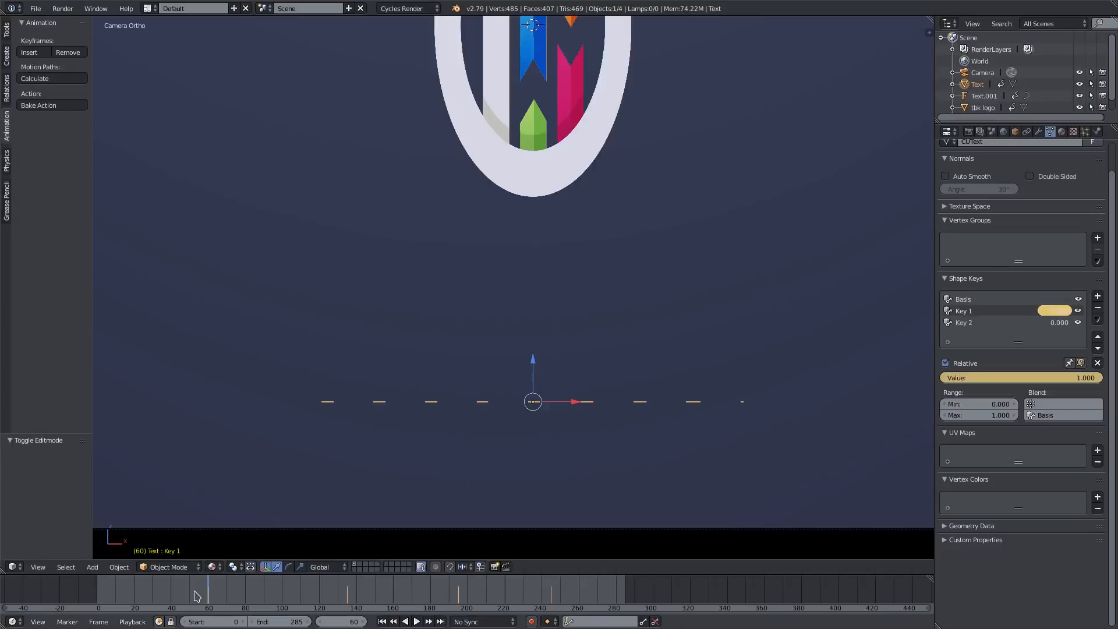
pyautogui.click(415, 621)
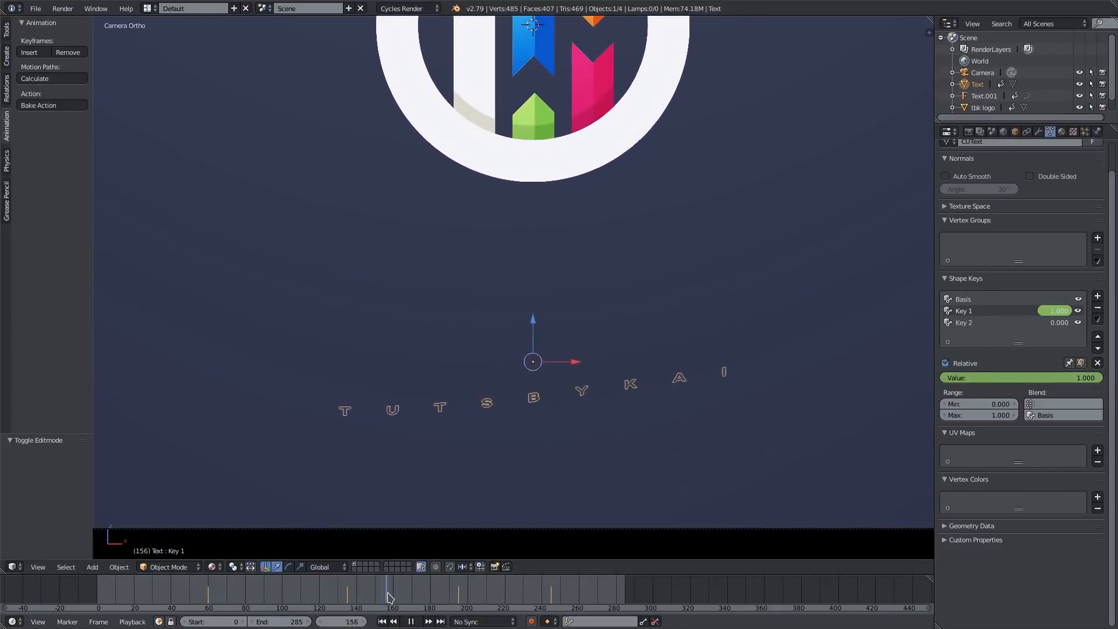
pyautogui.click(415, 621)
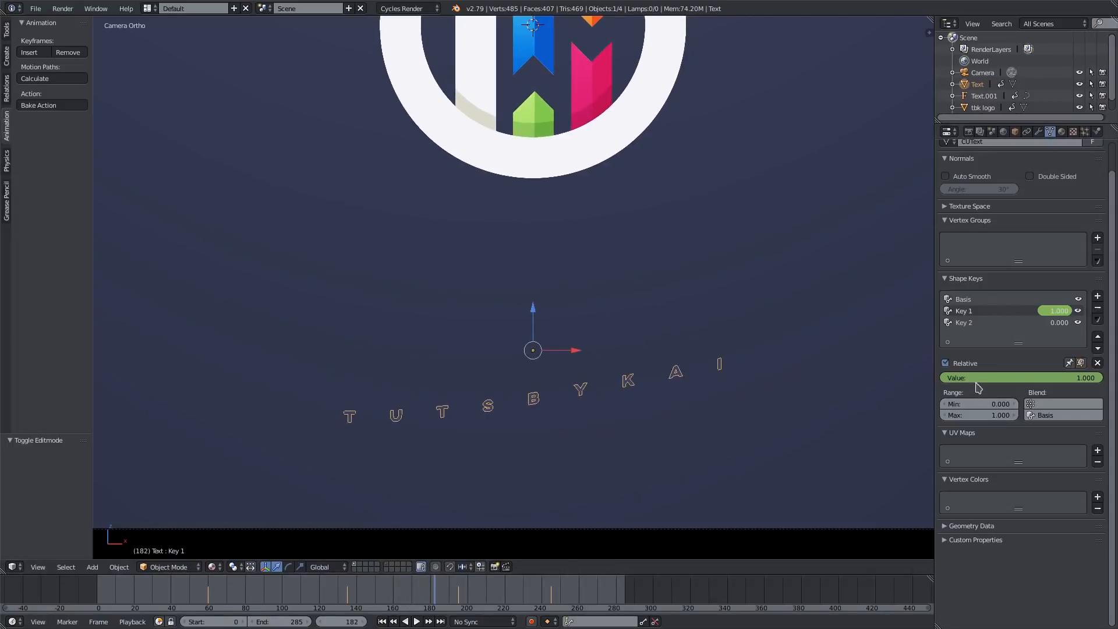
pyautogui.click(418, 621)
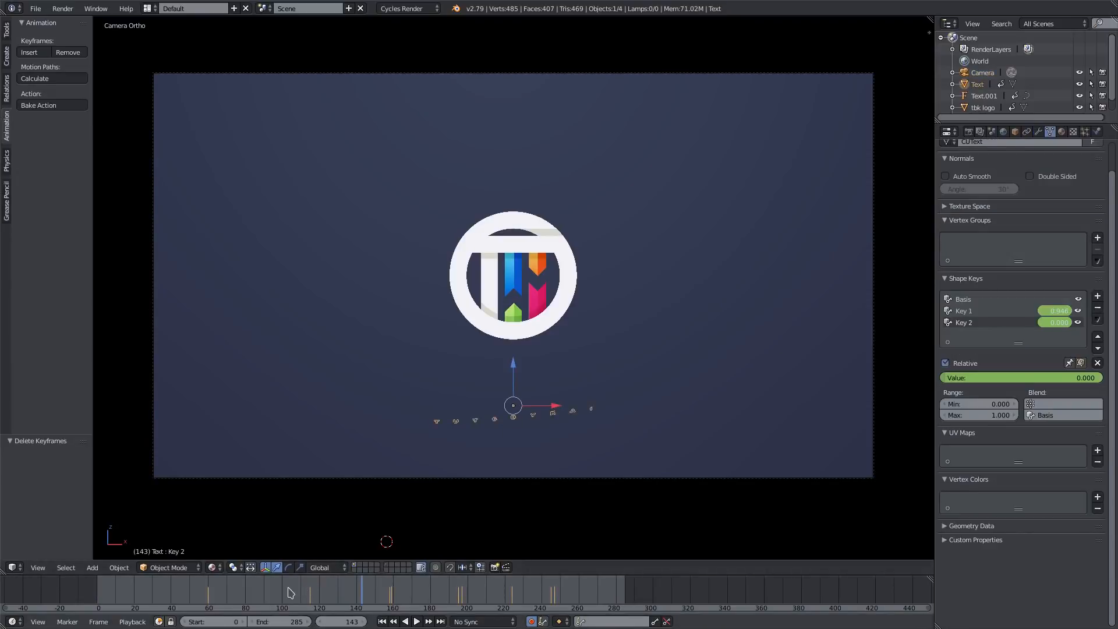
# - Scrub the timeline to check the reworked text wave-in timing
pyautogui.click(415, 622)
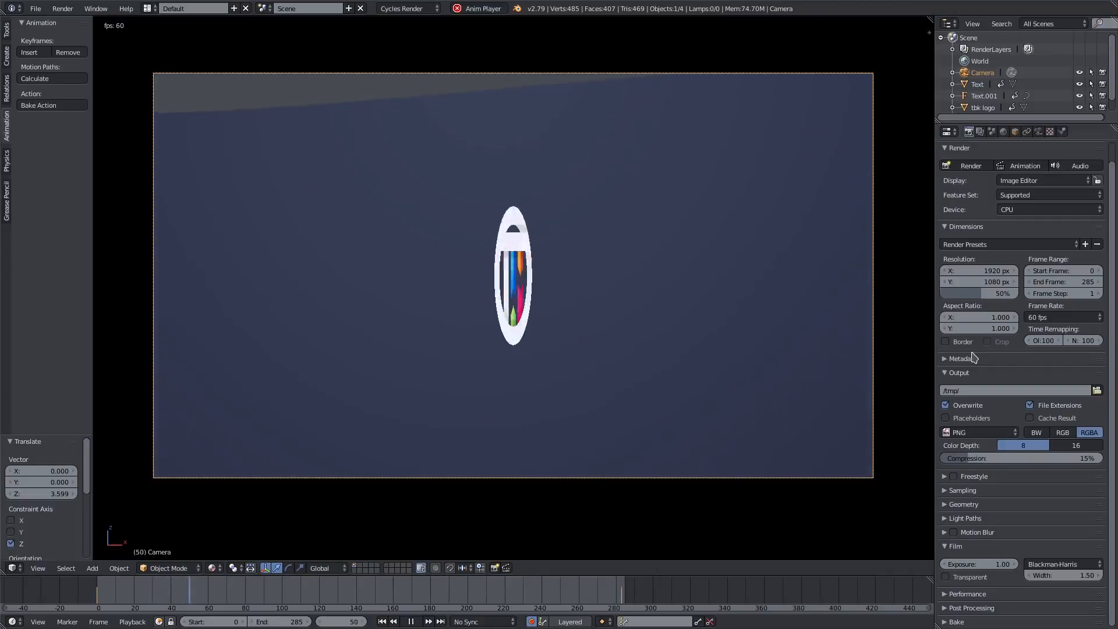
pyautogui.click(410, 621)
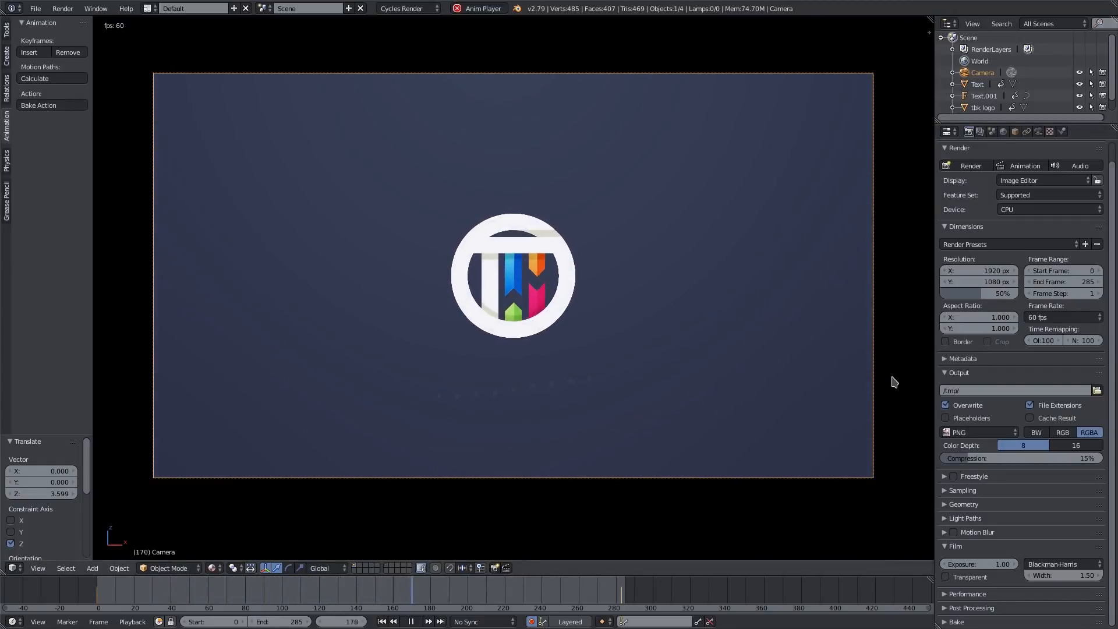